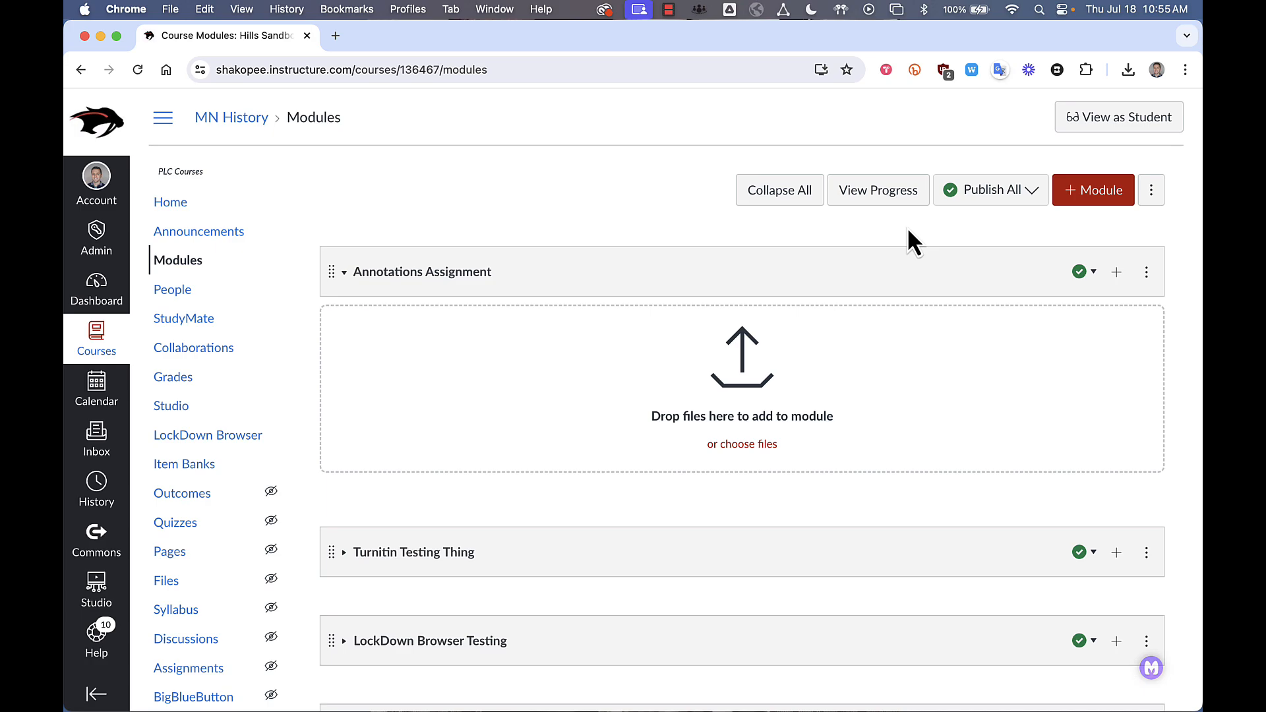
Create an 'Annotations' assignment in the Annotations Assignment module and open it
left_click(1117, 271)
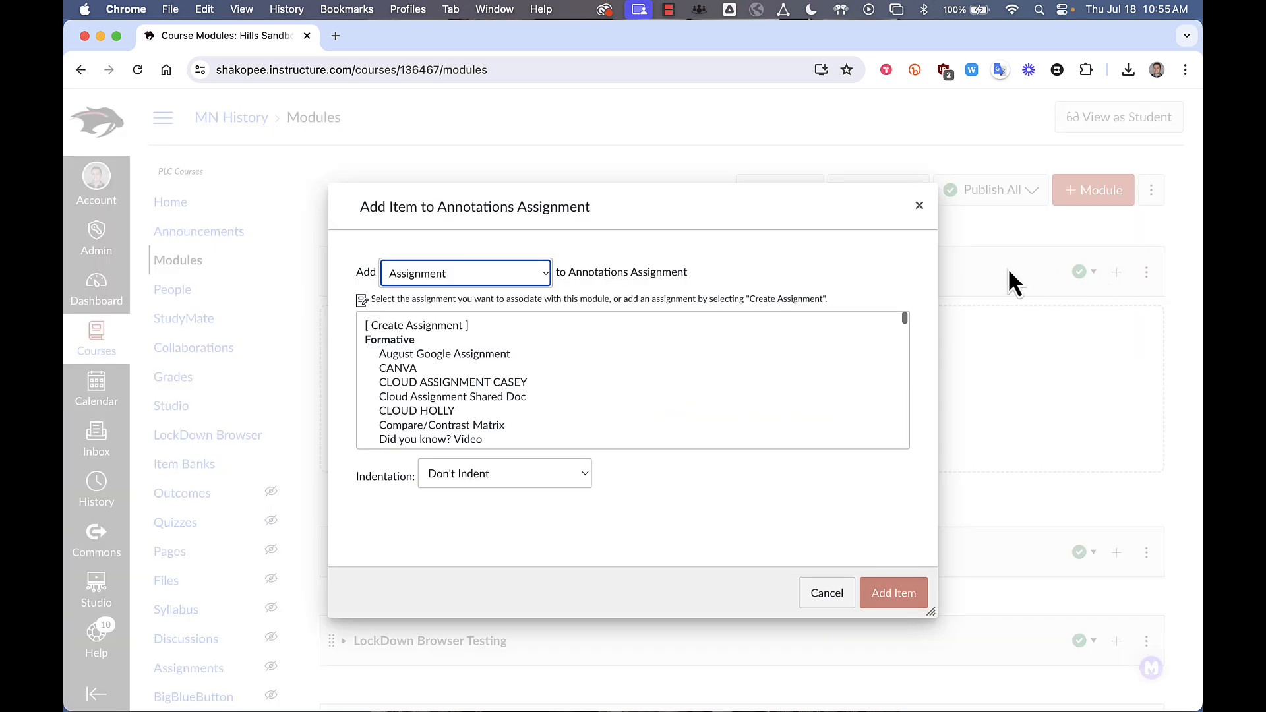
left_click(416, 324)
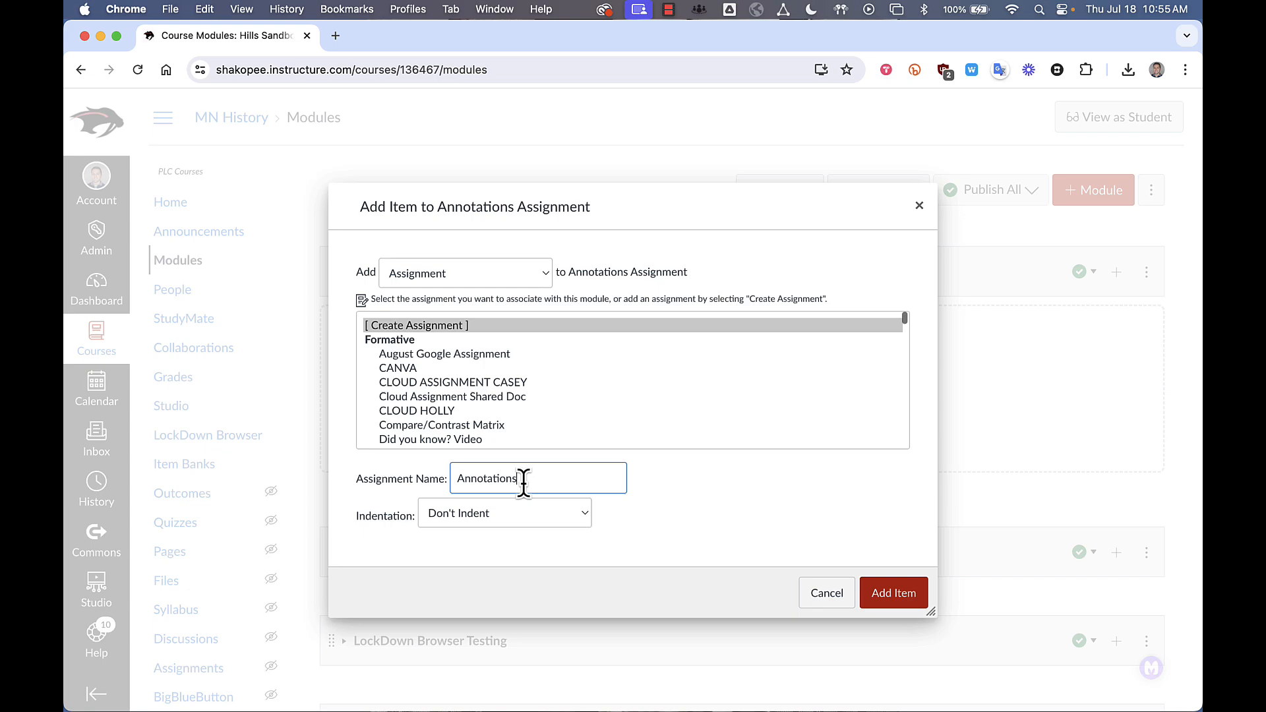
left_click(893, 593)
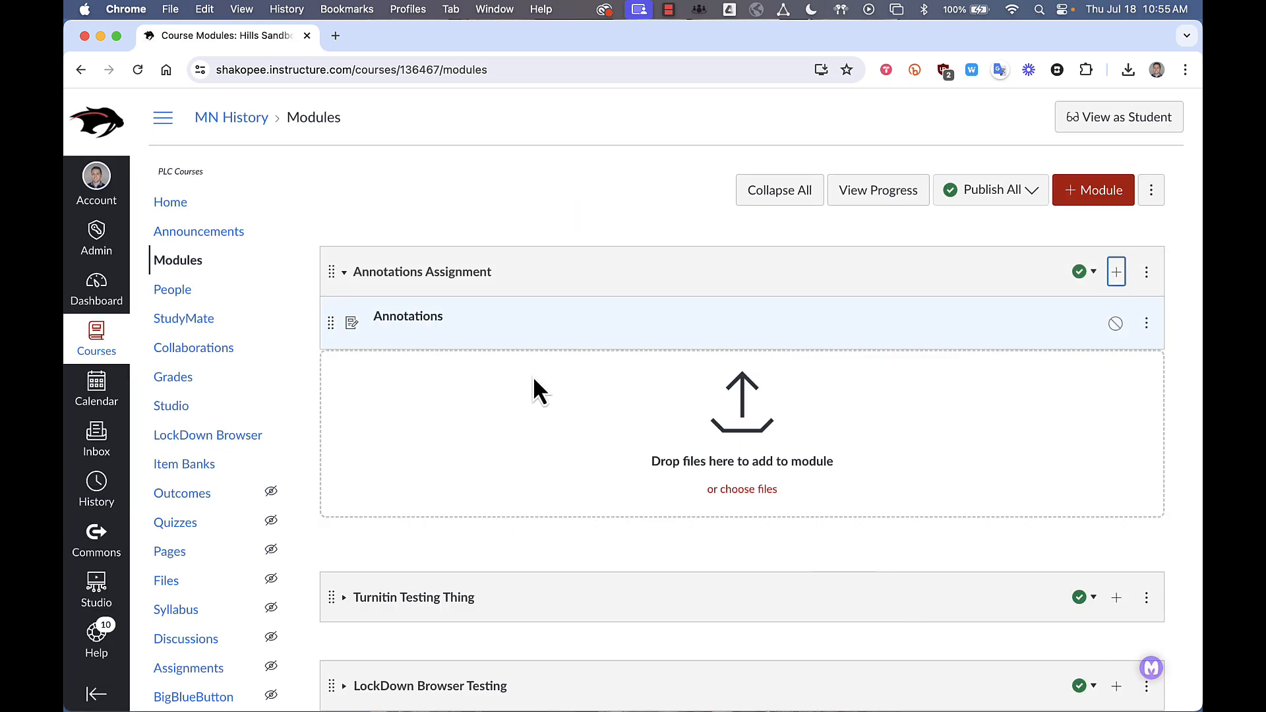
left_click(407, 316)
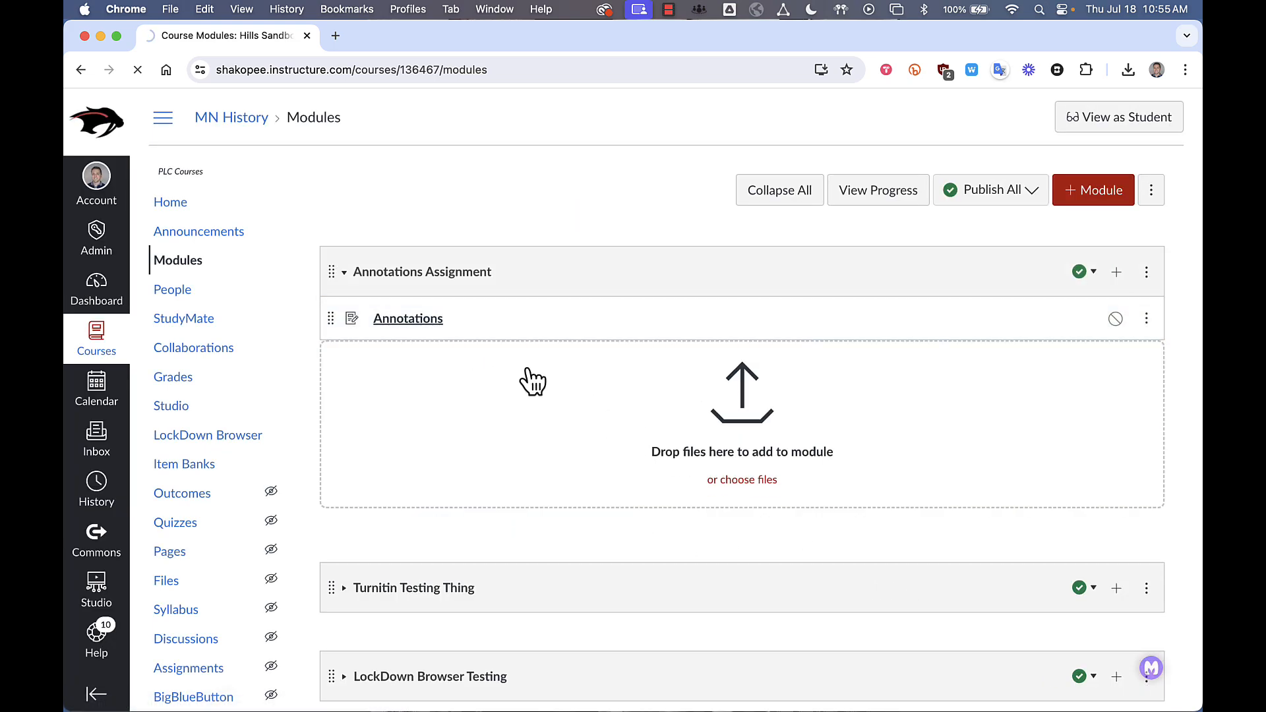
Give the assignment 'Detailed dir' directions, 10 points and the Formative assignment group
left_click(407, 318)
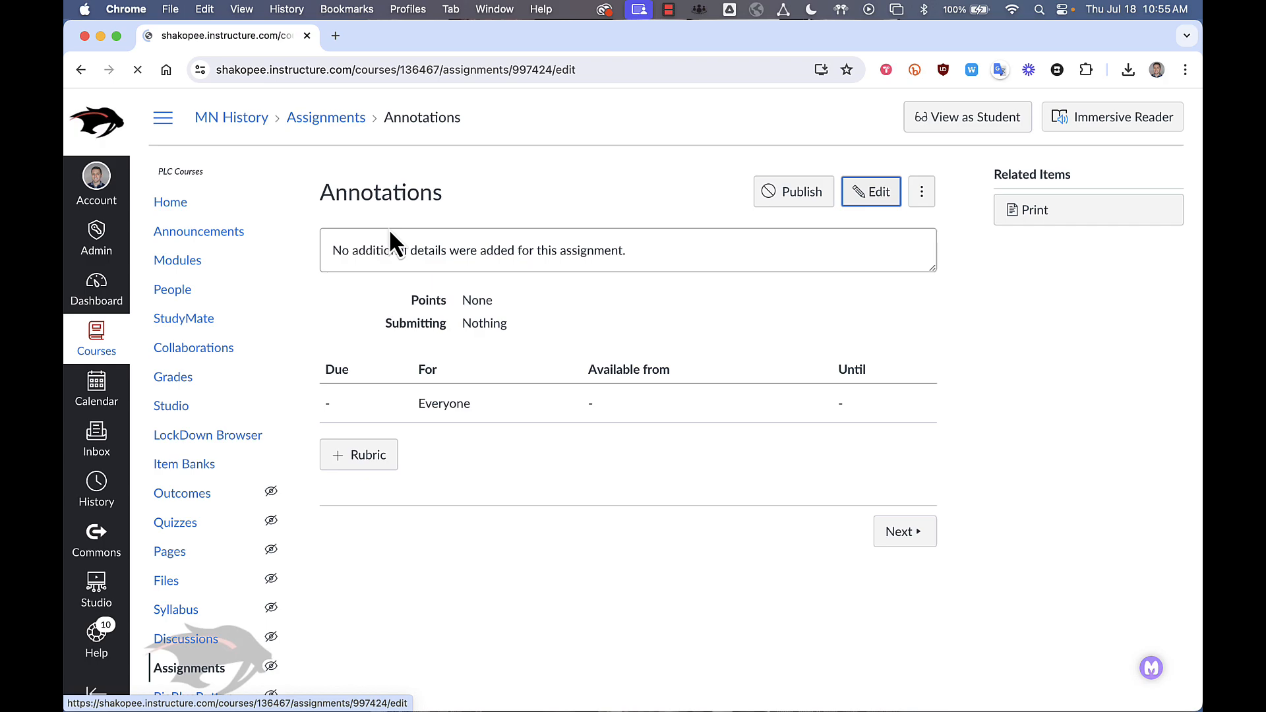
left_click(871, 191)
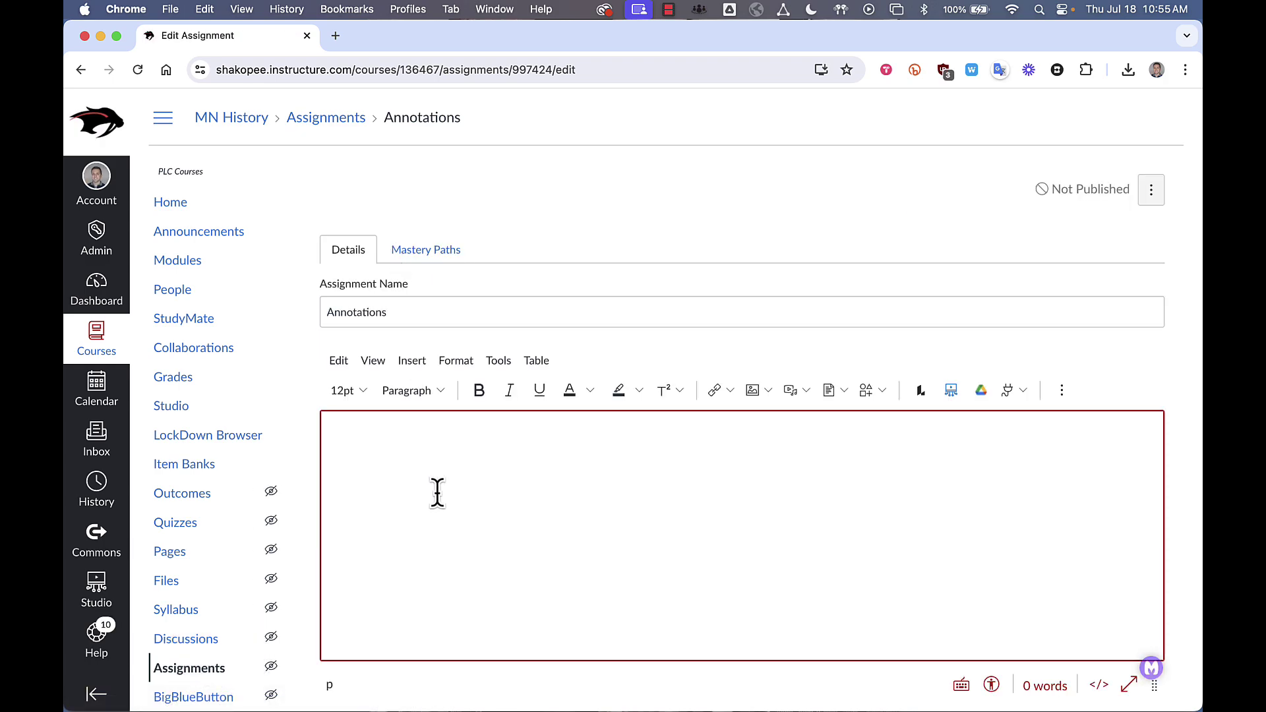
type("Detailed d")
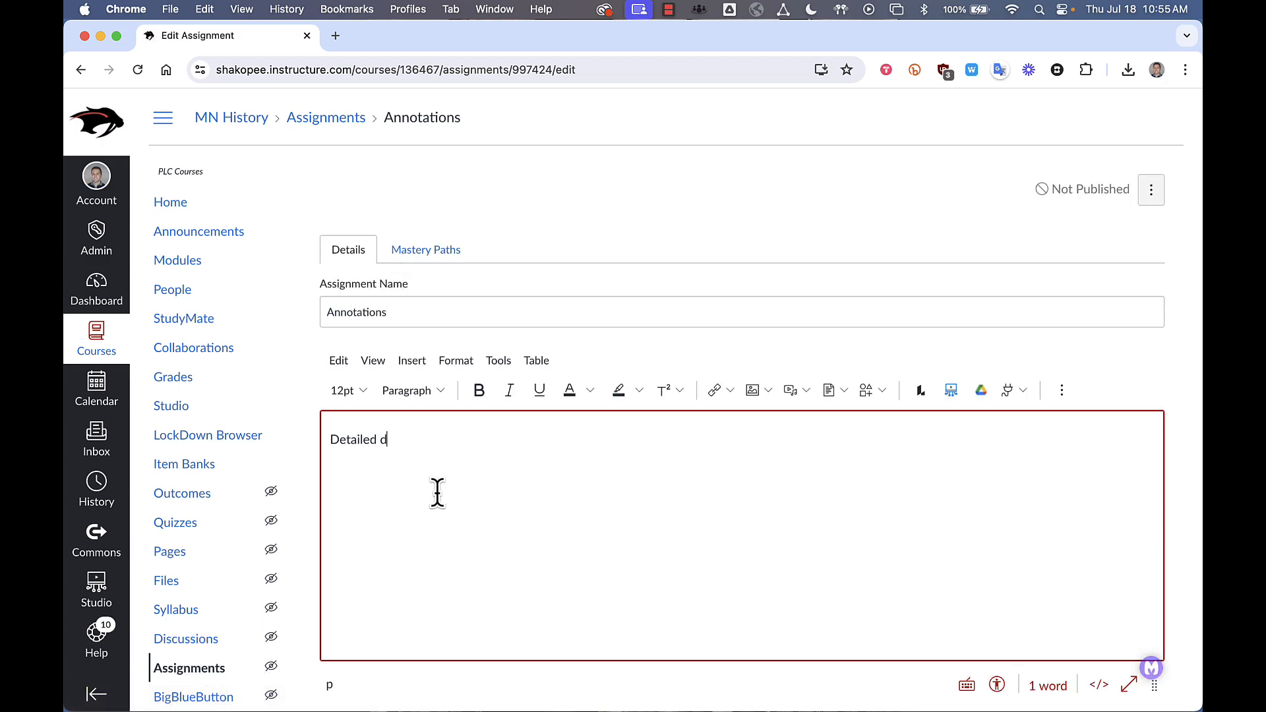
type("ir")
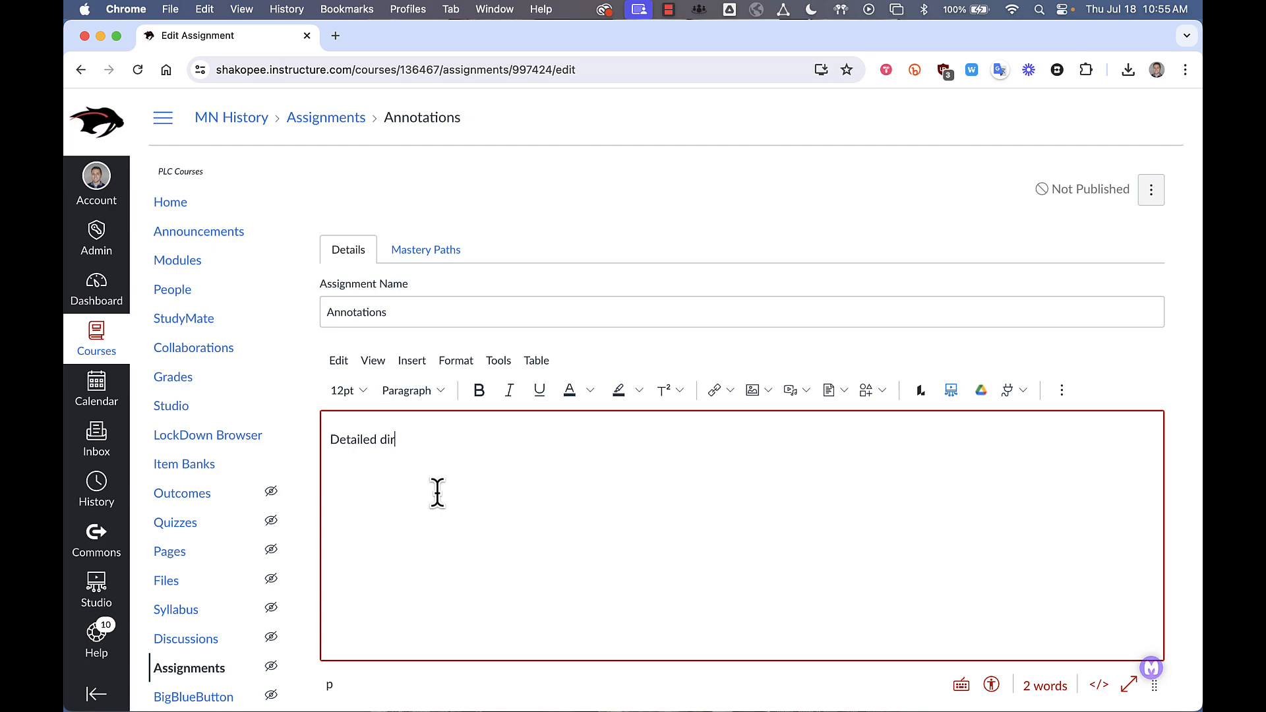
scroll("down", 3)
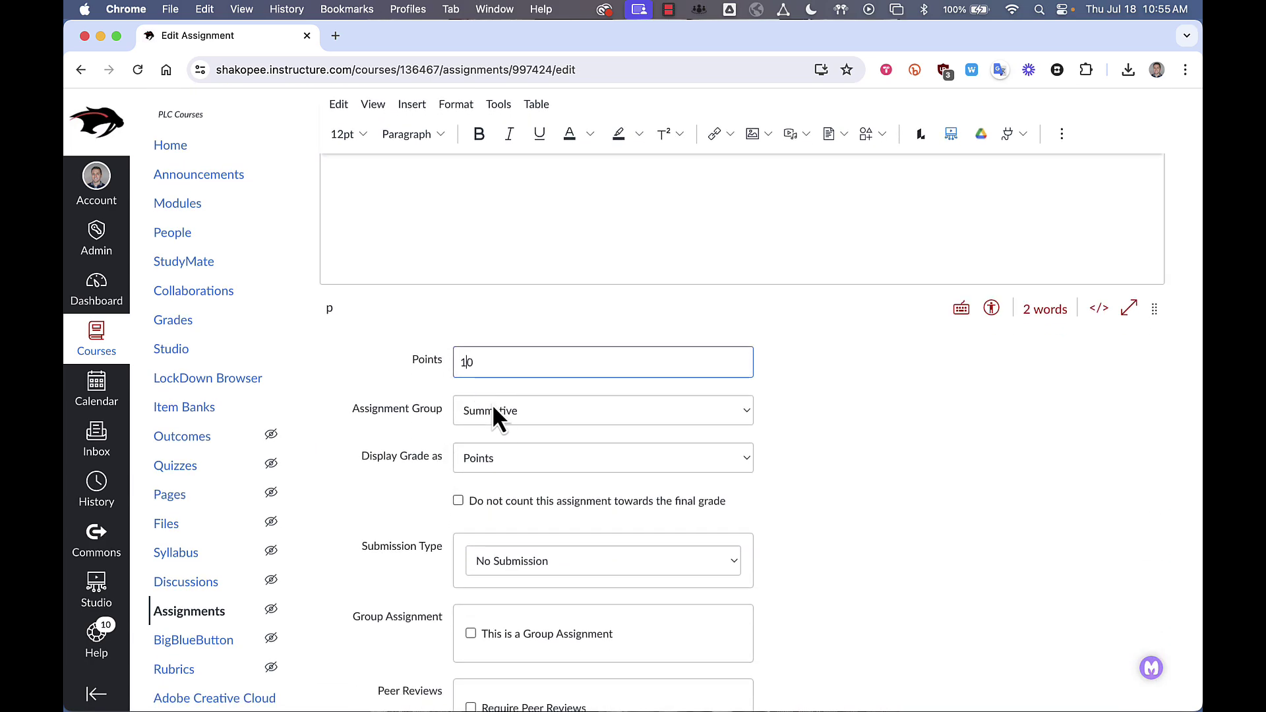
left_click(601, 409)
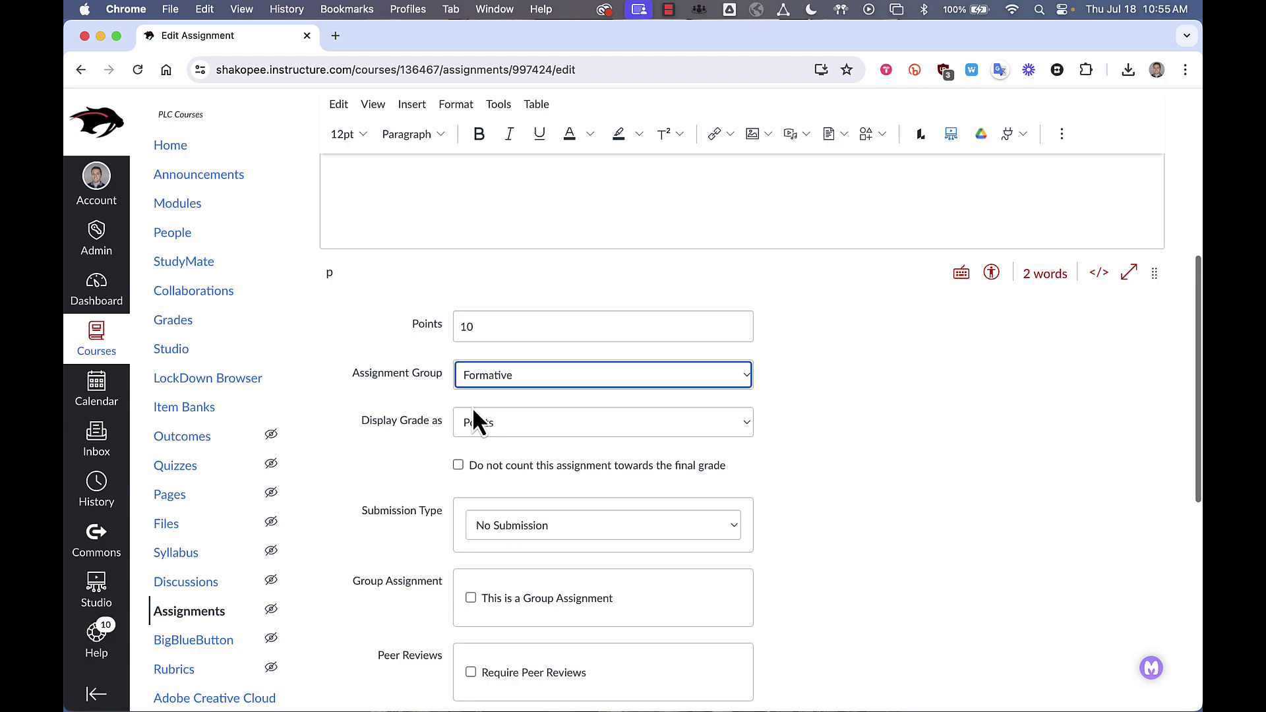
scroll("down", 3)
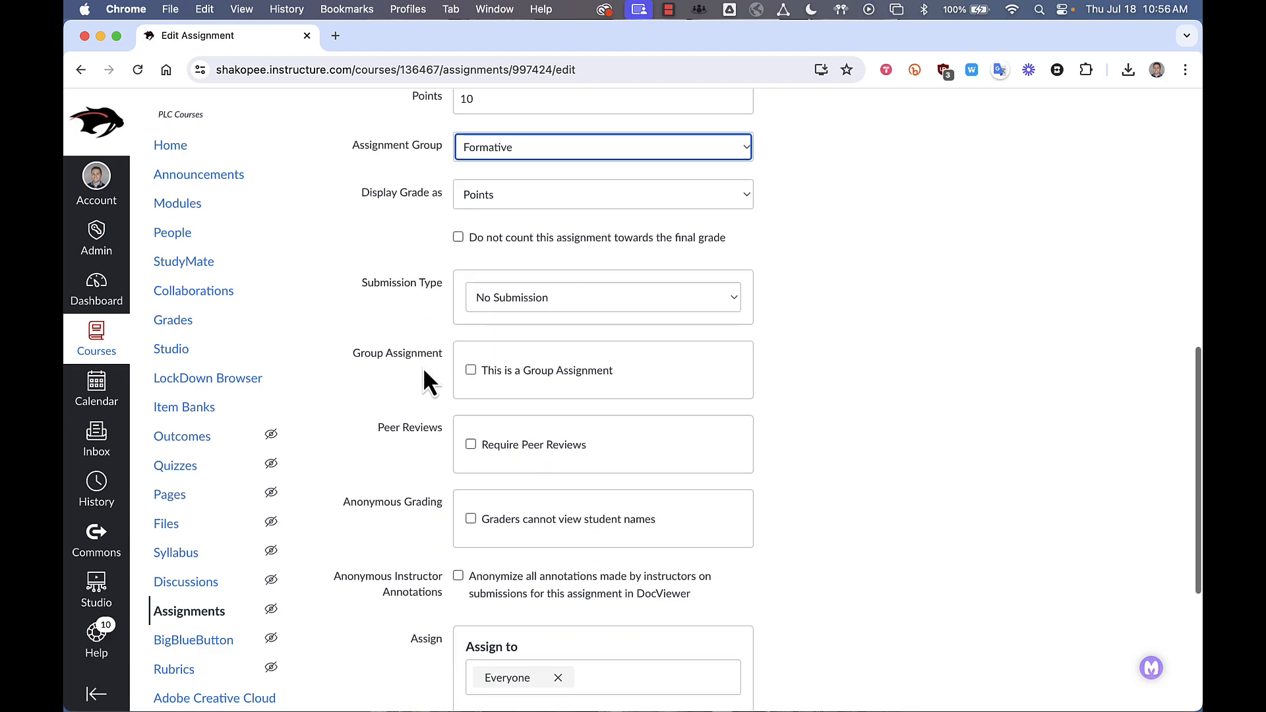
Set the submission type to Online with the Student Annotation entry option
left_click(601, 296)
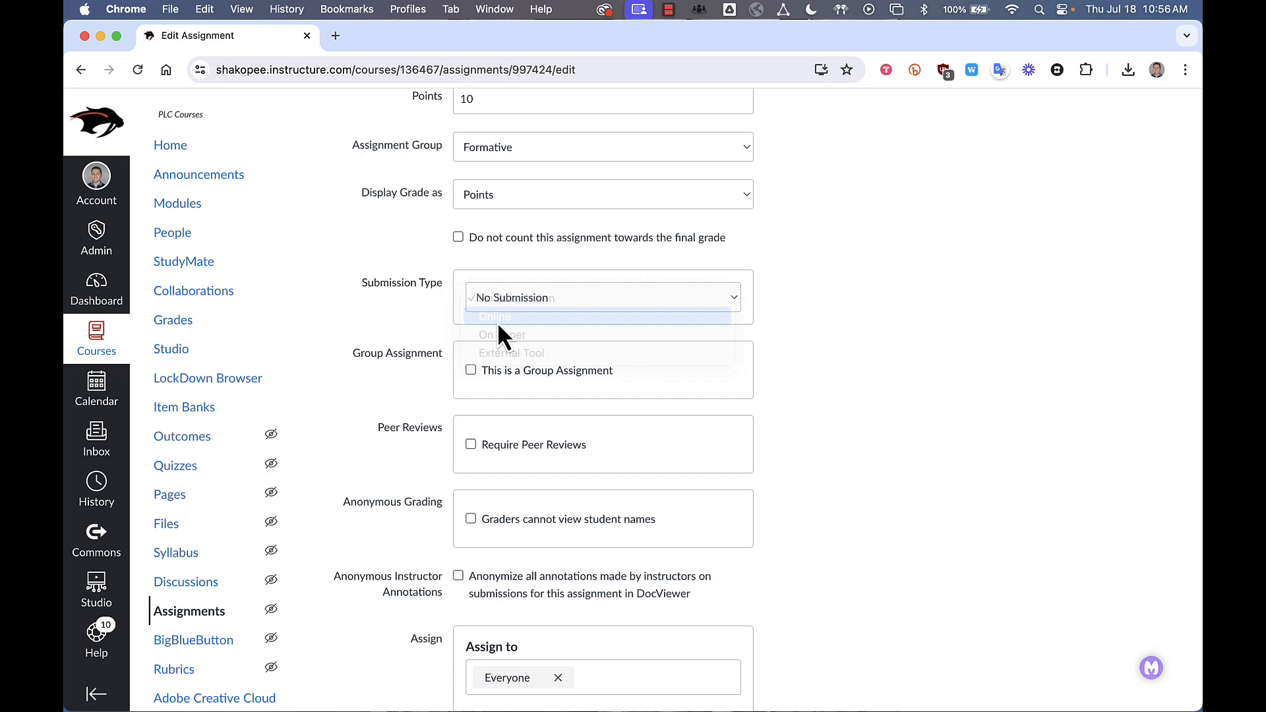
left_click(493, 316)
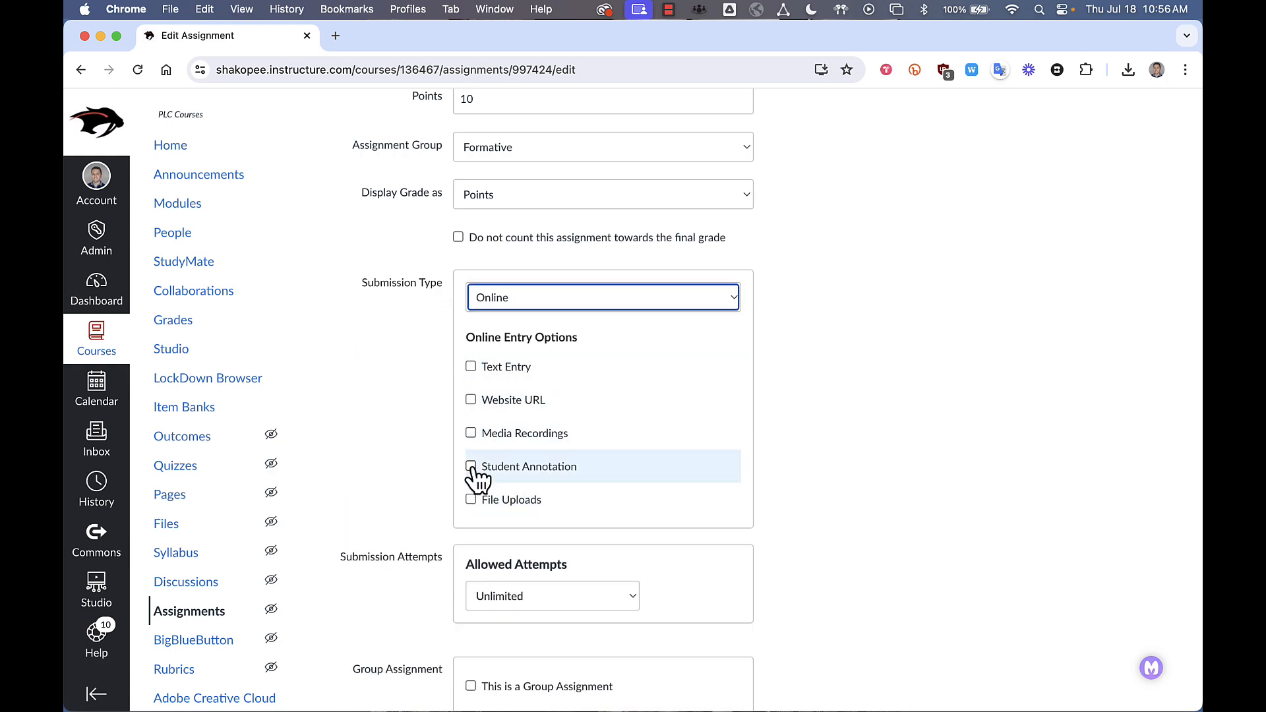
left_click(471, 467)
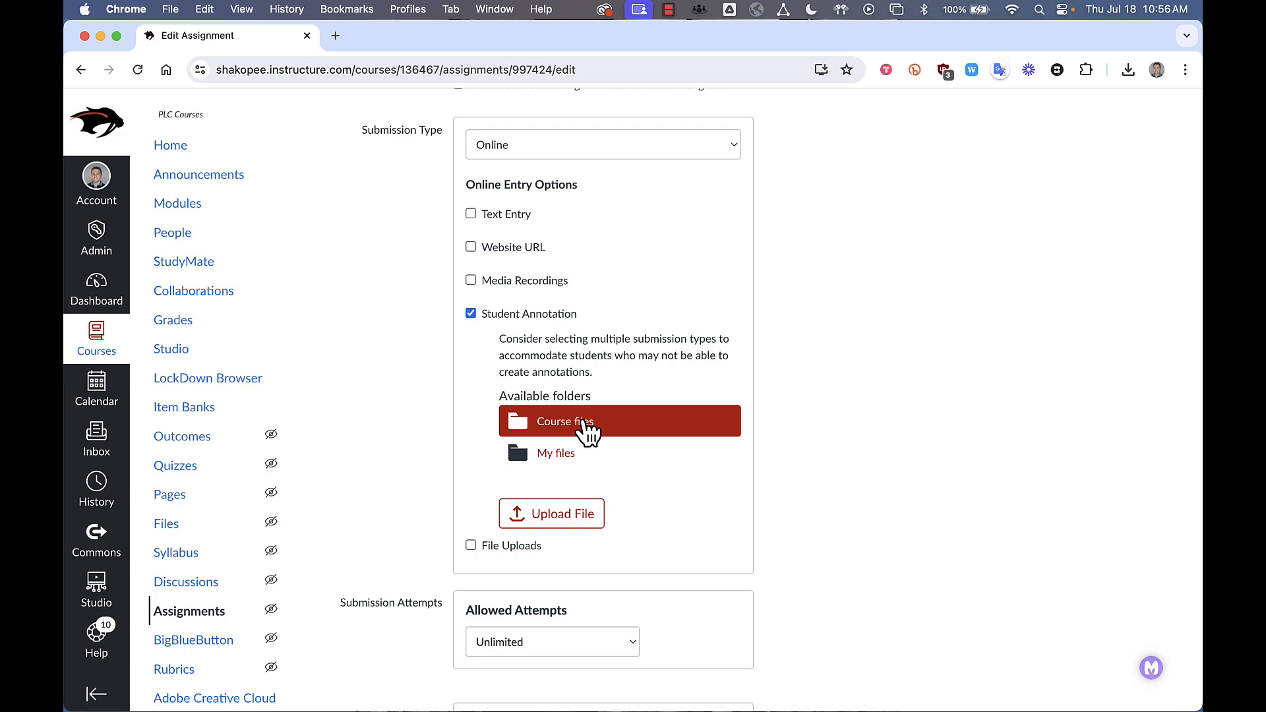
mouse_move(573, 521)
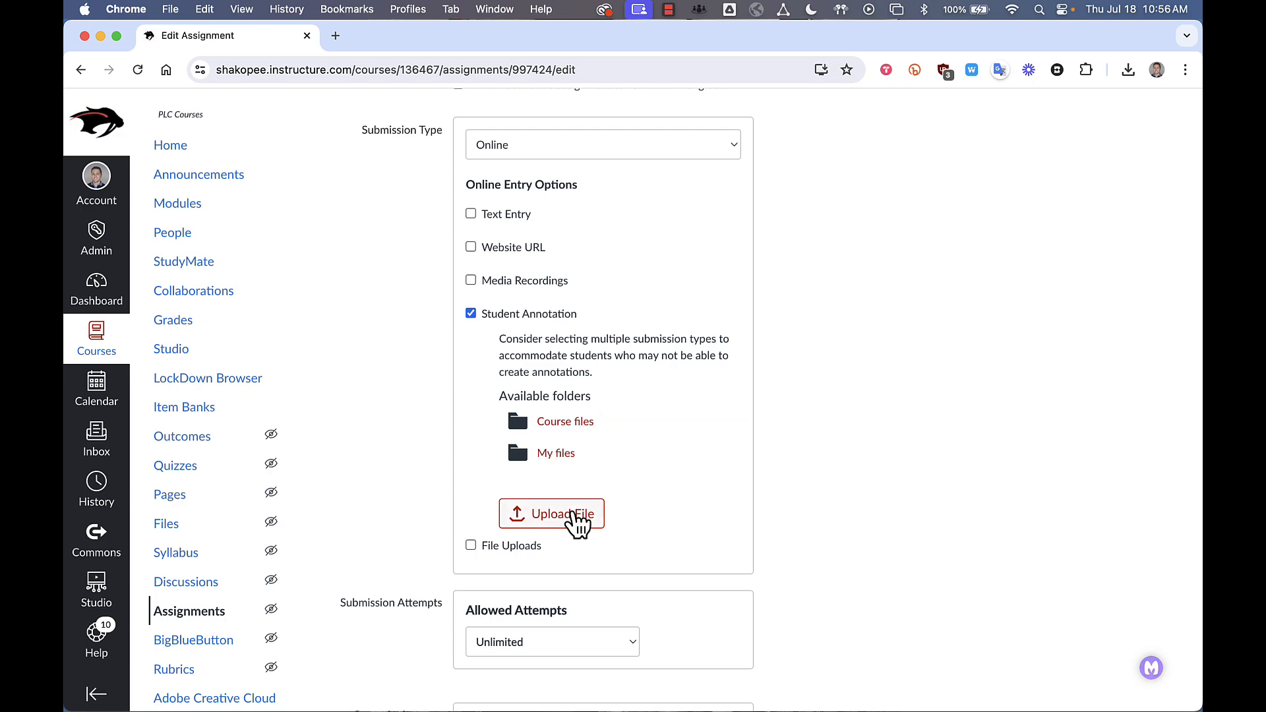
Upload Story Narrative Graphic Organizer.pdf from the Desktop as the annotation document
left_click(552, 514)
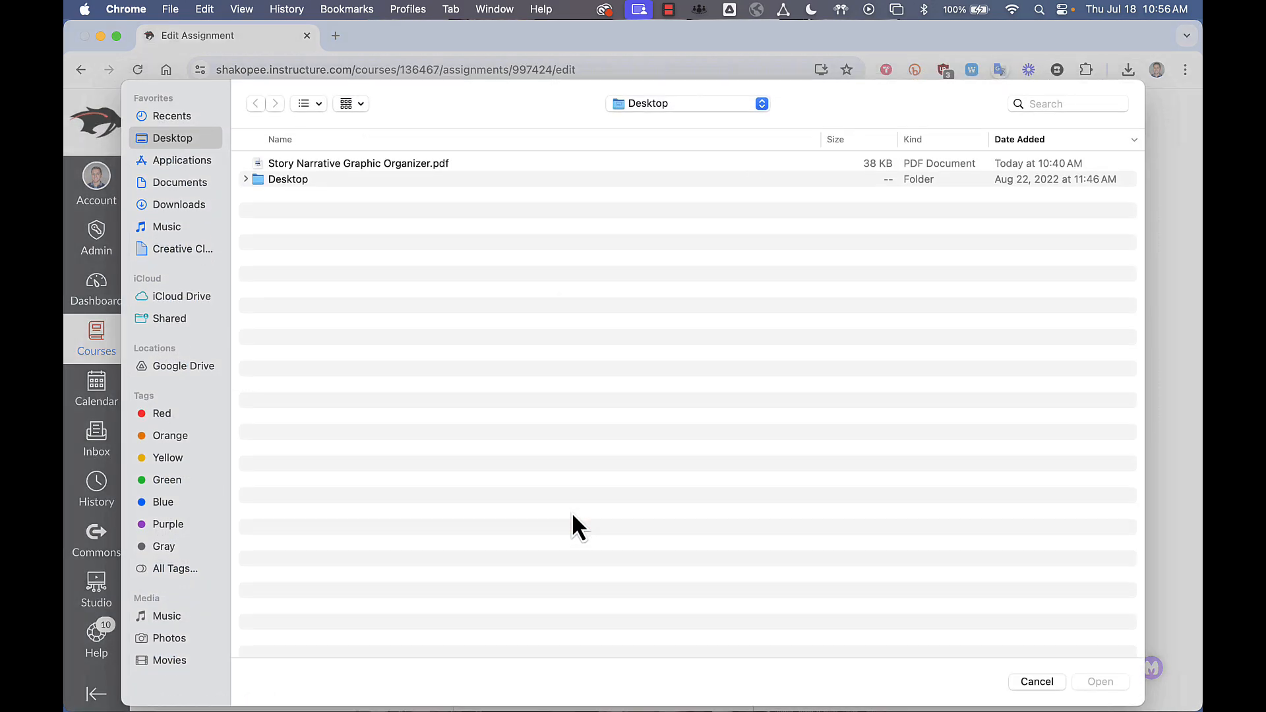
left_click(358, 185)
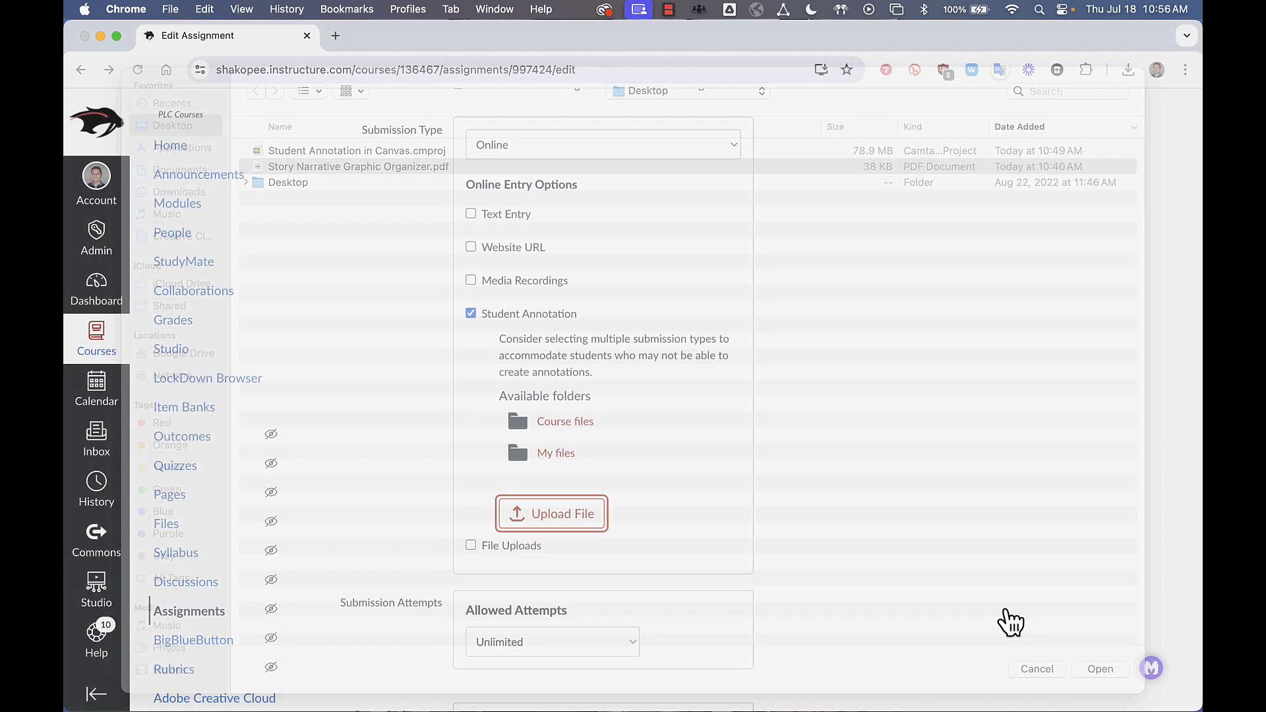
left_click(1100, 669)
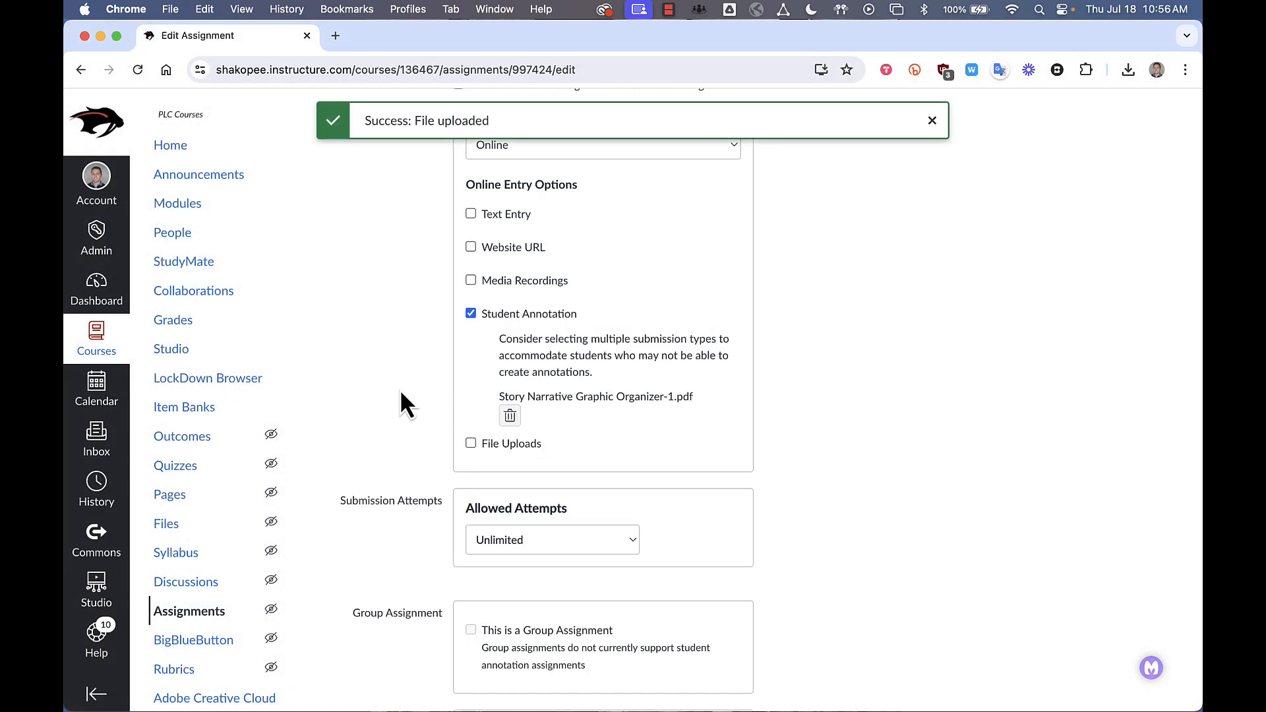
Save and publish the Annotations assignment, then switch to Student View
scroll("down", 3)
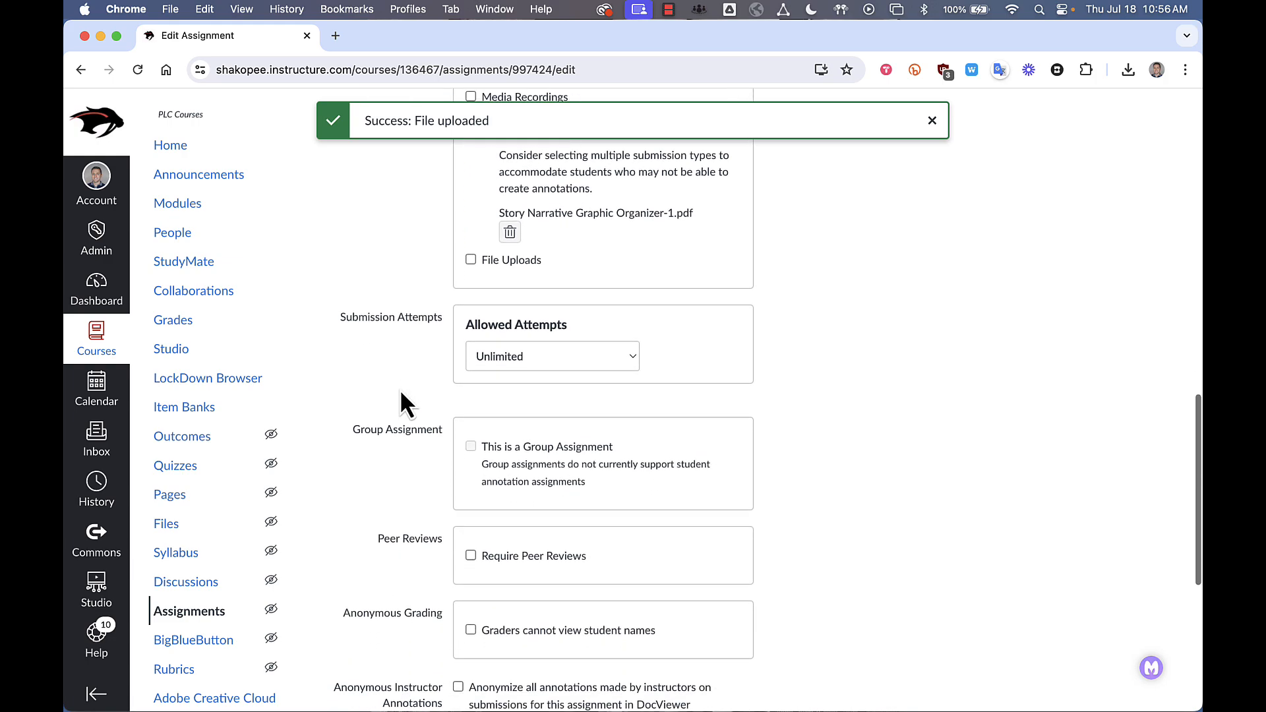
scroll("down", 3)
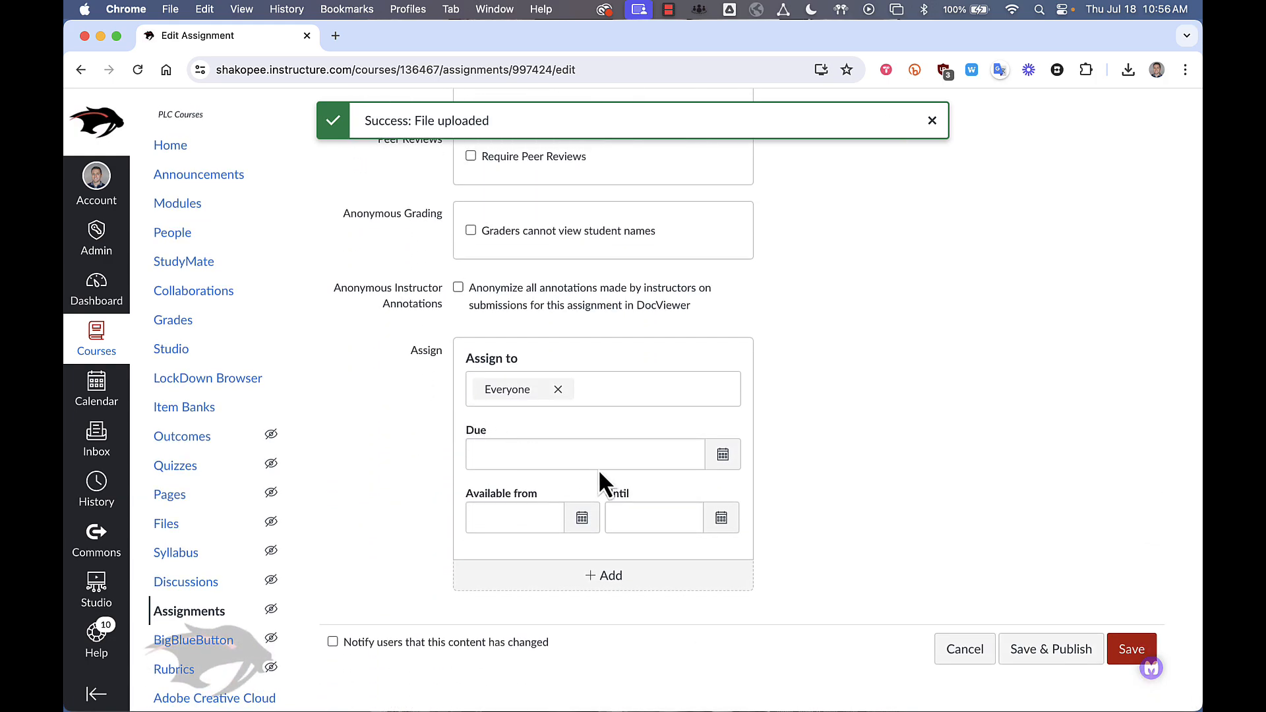
left_click(1132, 649)
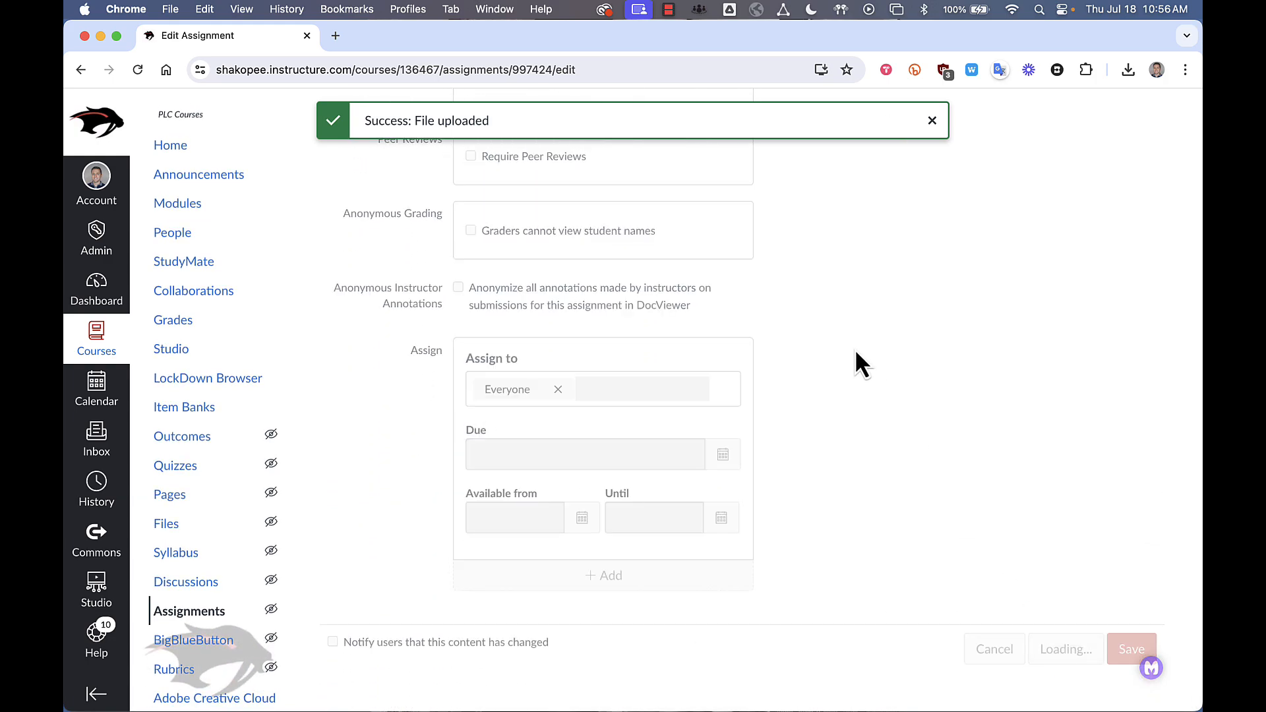
left_click(1130, 648)
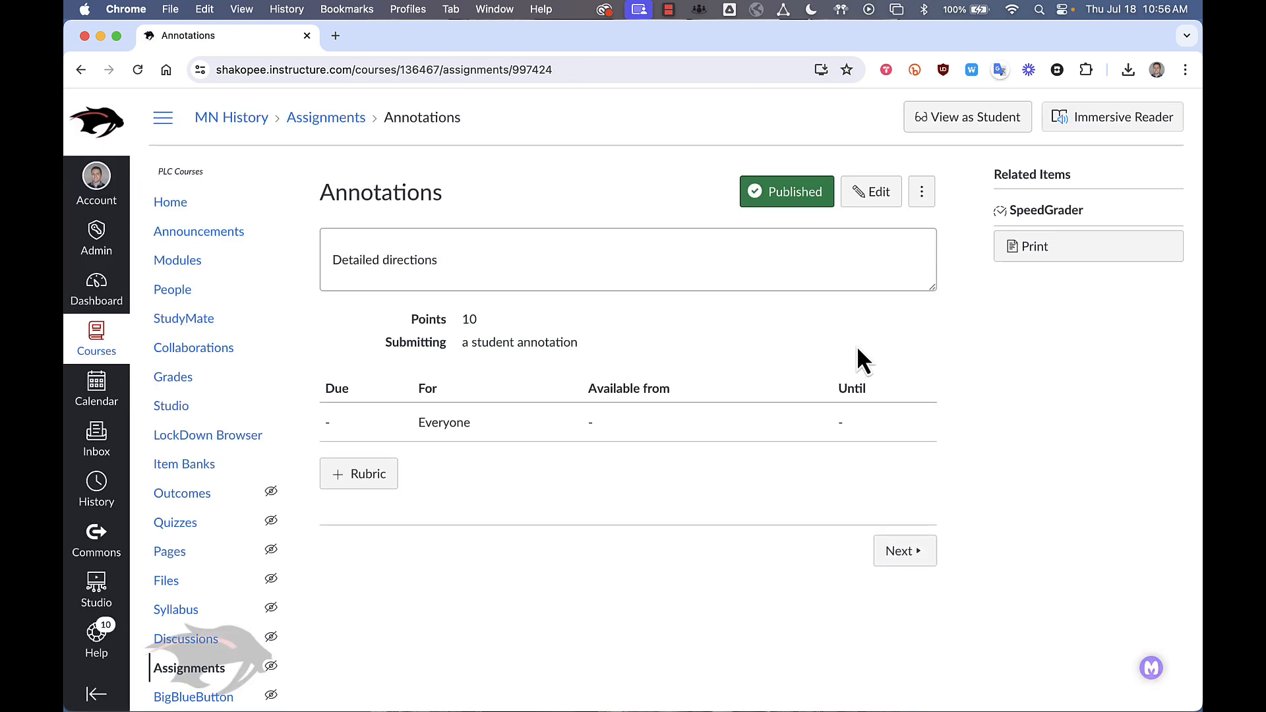
left_click(967, 116)
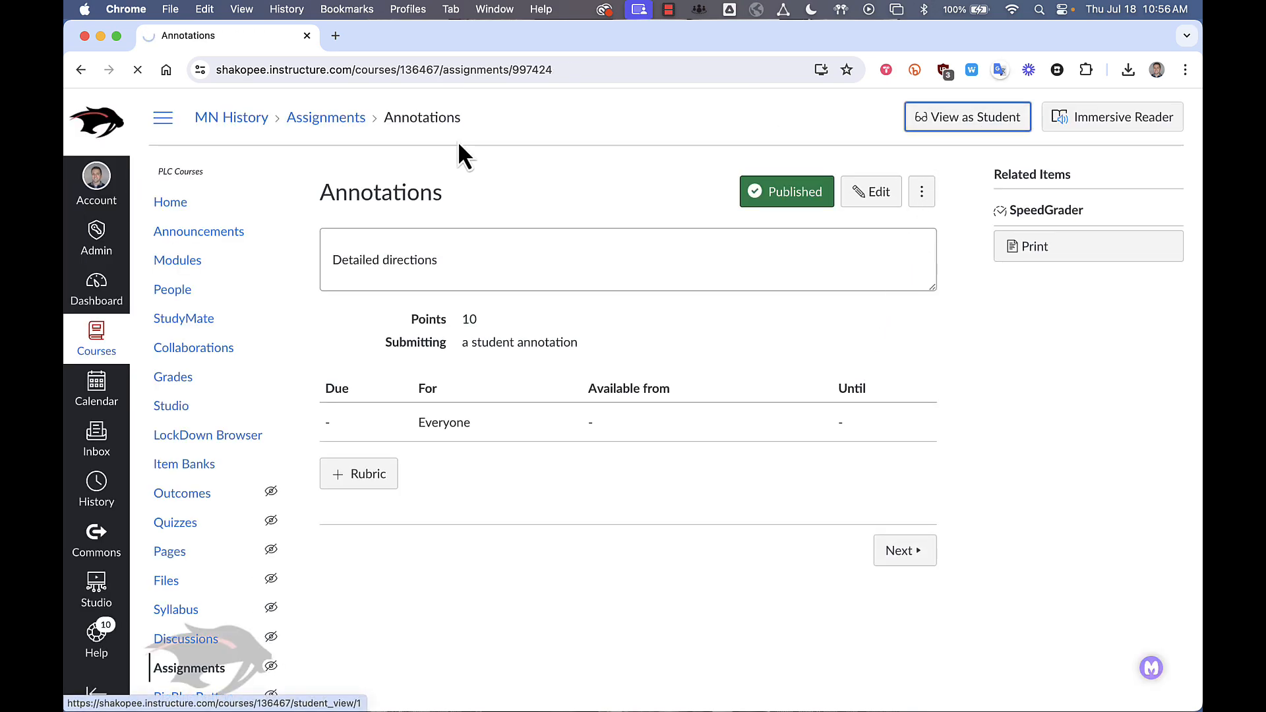
Pin a red point annotation on the STORY MOUNTAIN title with the comment 'Comment'
left_click(967, 116)
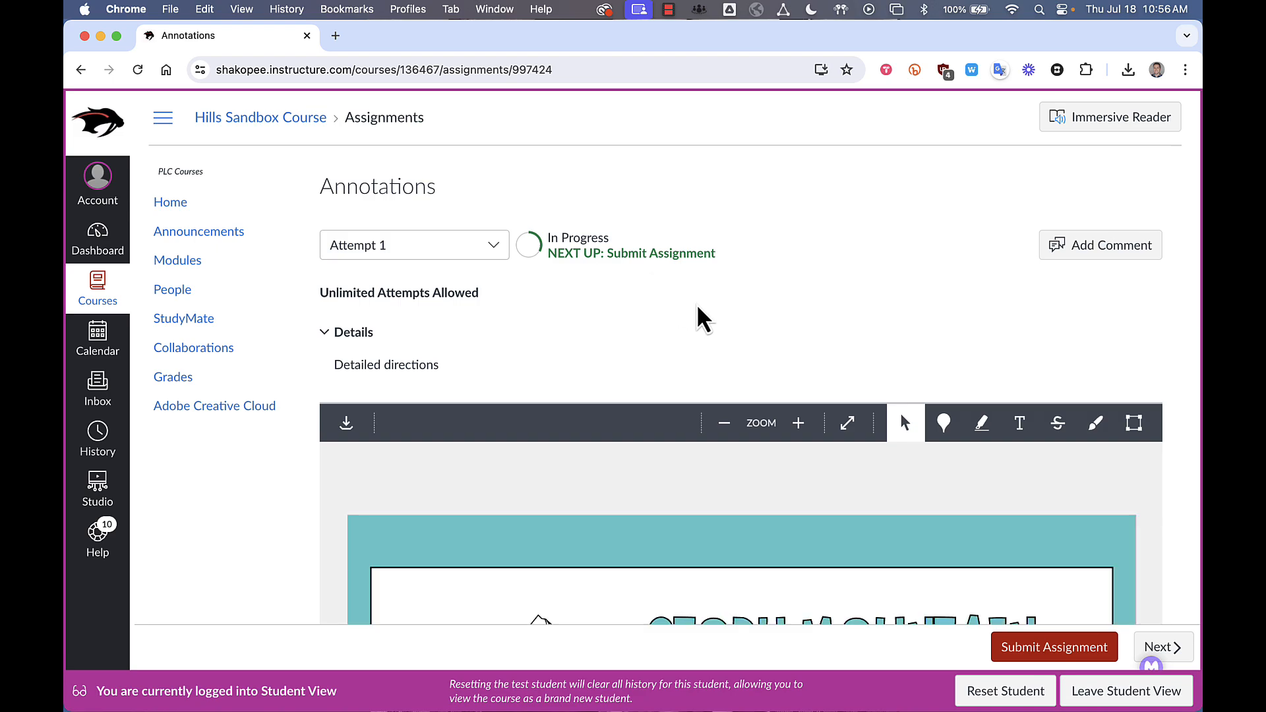
scroll("down", 3)
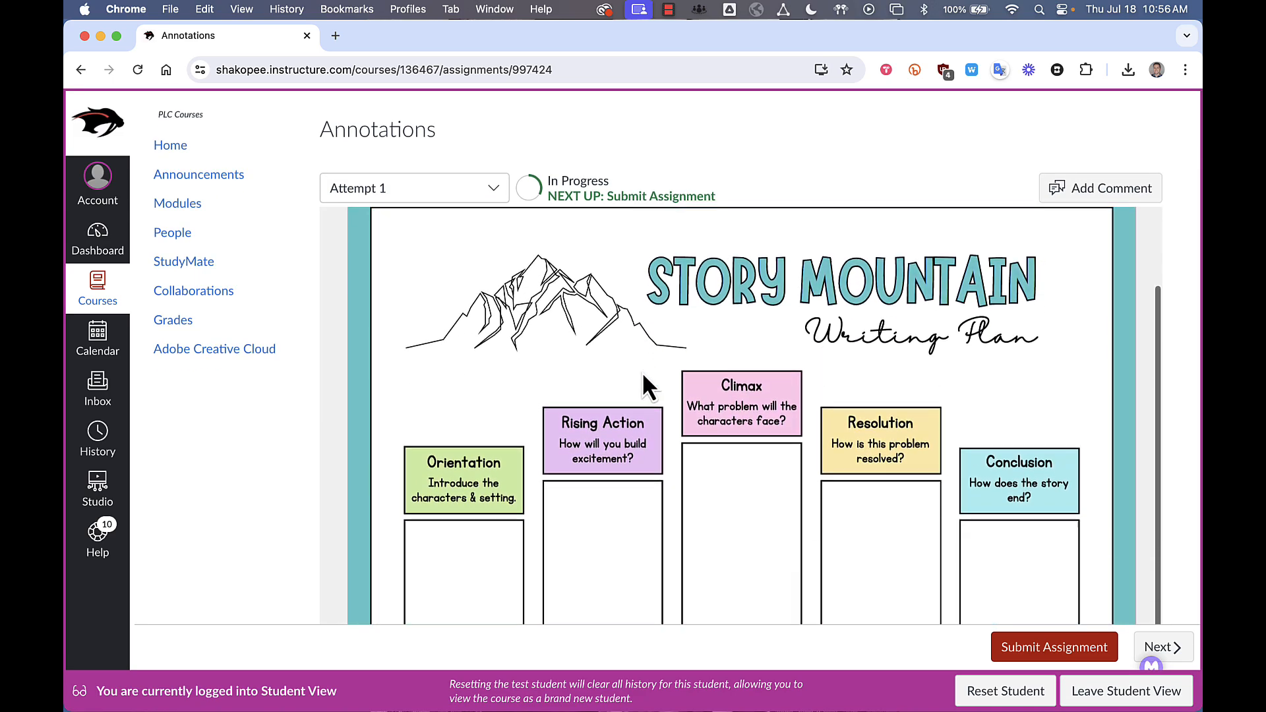
scroll("up", 3)
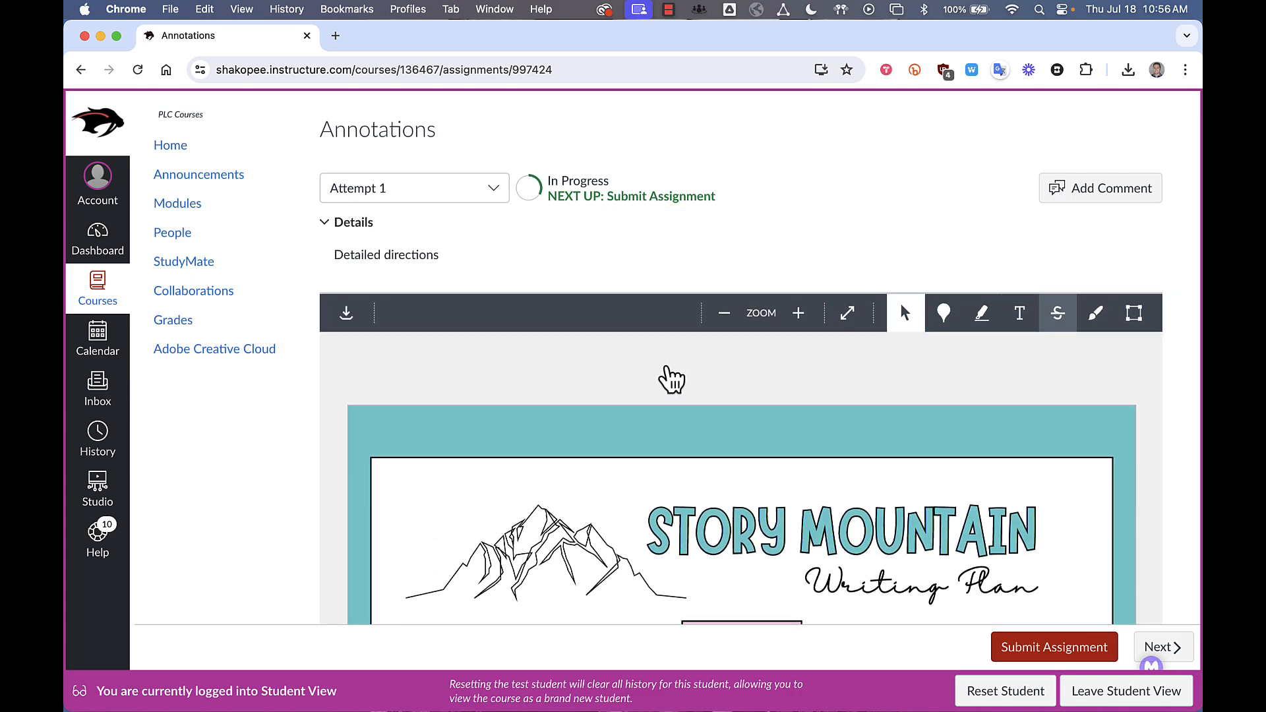
mouse_move(943, 312)
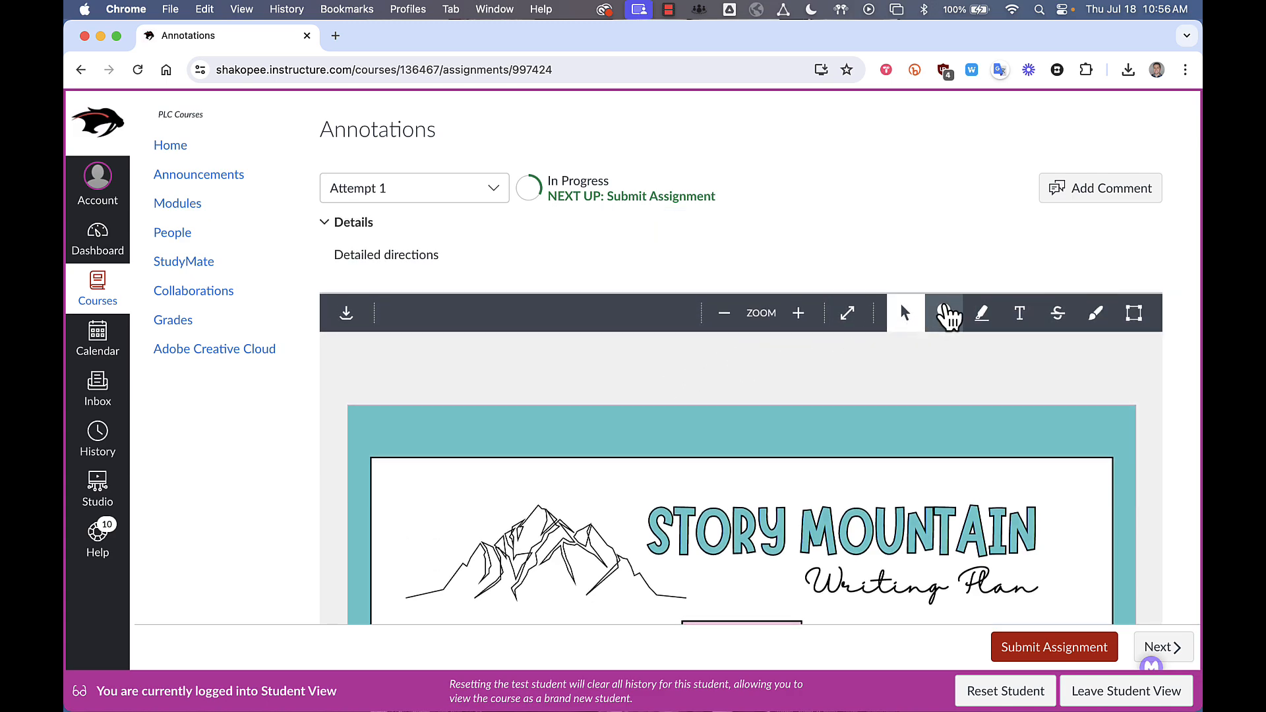
mouse_move(946, 319)
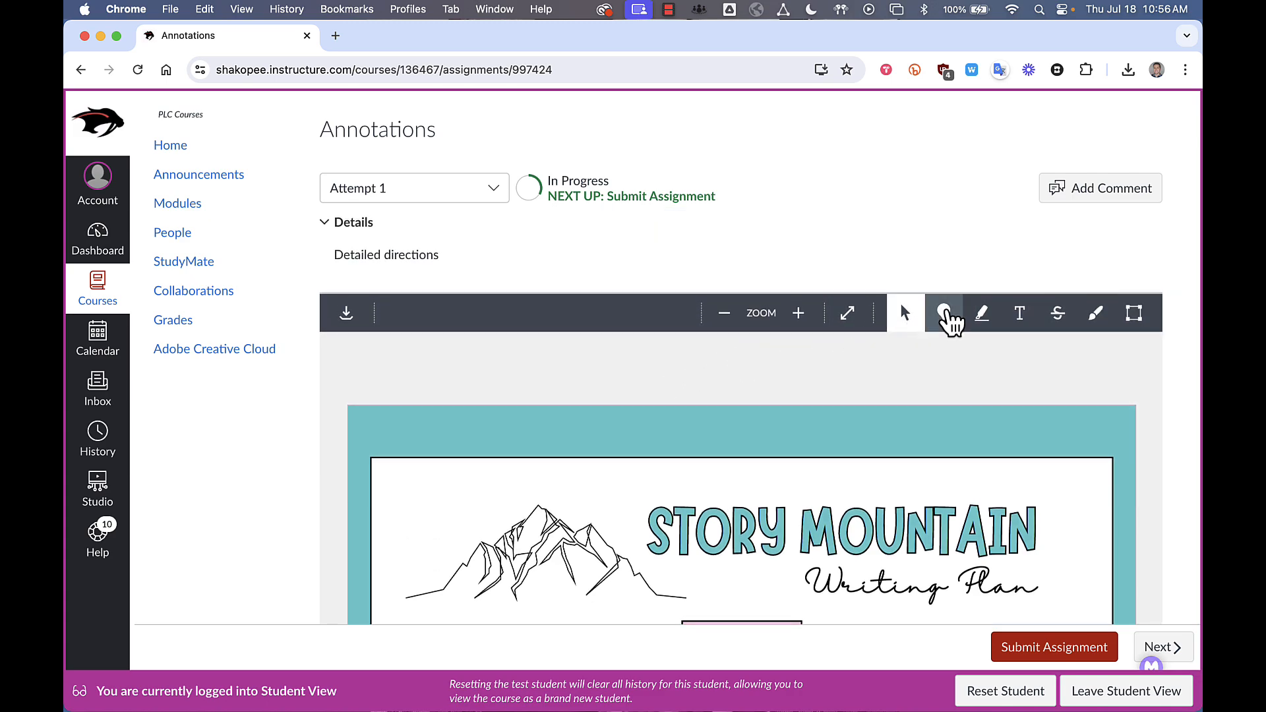
left_click(943, 313)
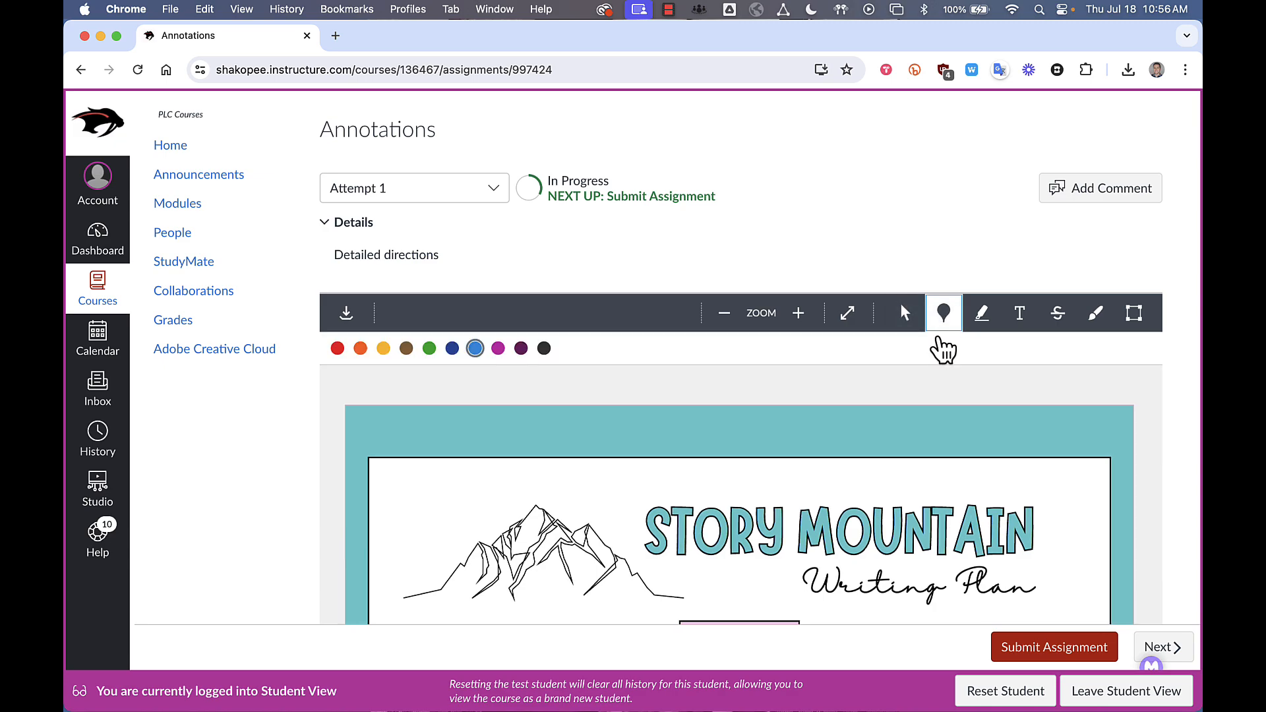
left_click(337, 348)
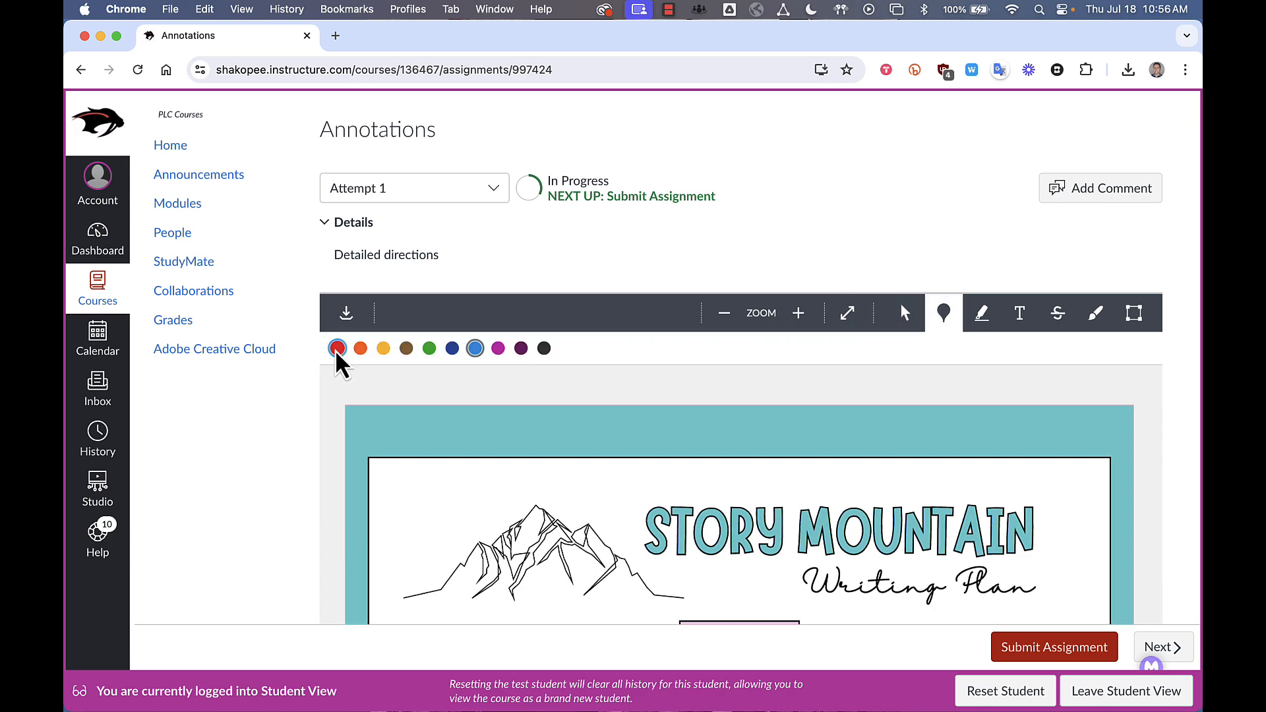
left_click(709, 511)
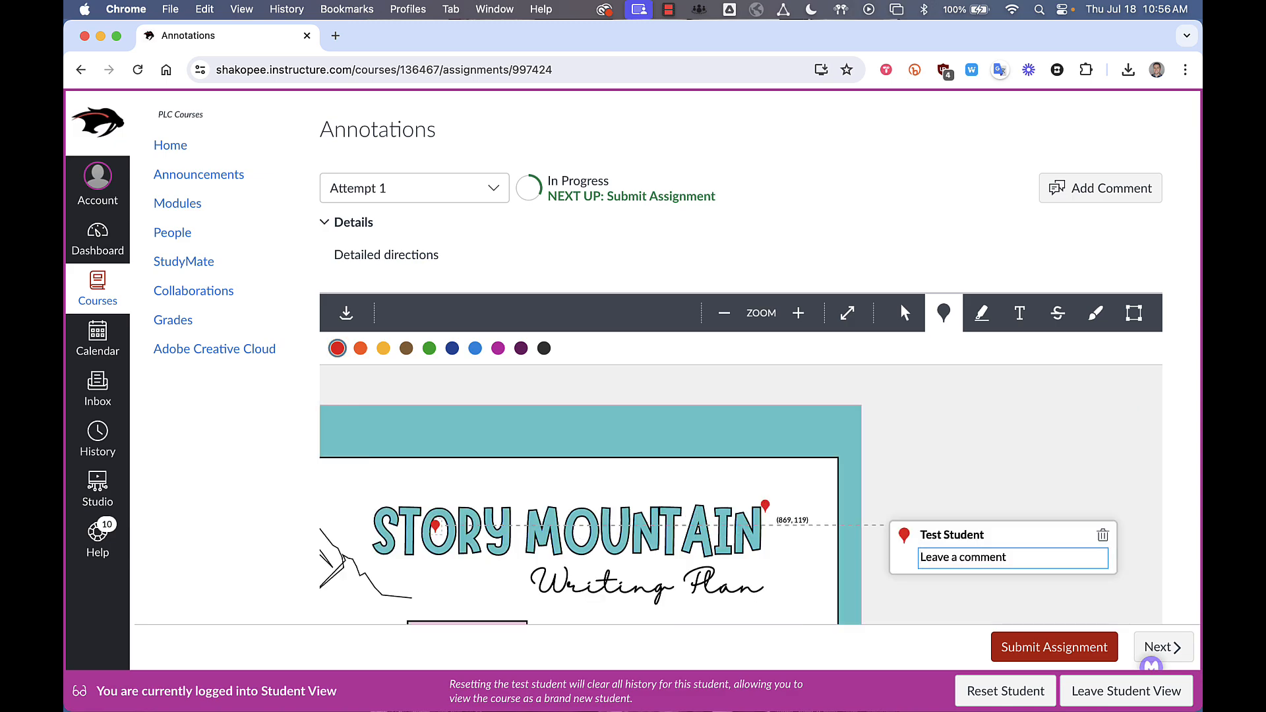
type("Comment")
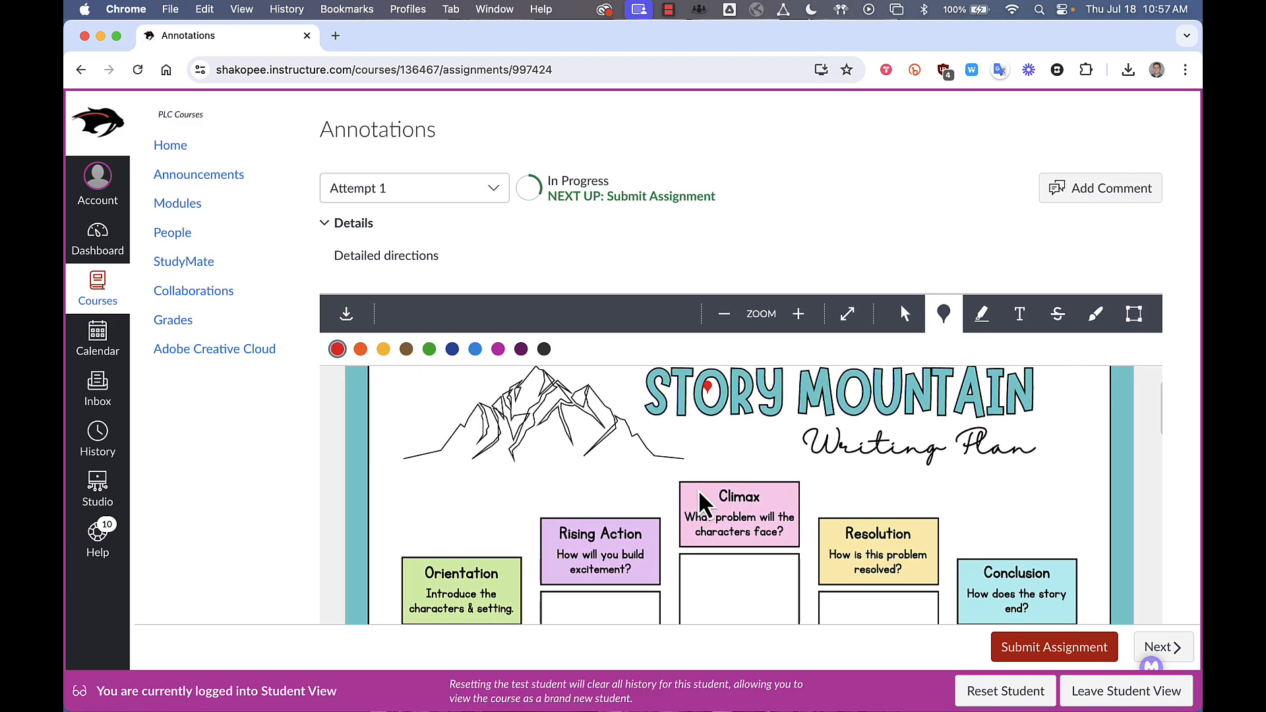
Highlight the worksheet's Rising Action heading in yellow
left_click(981, 314)
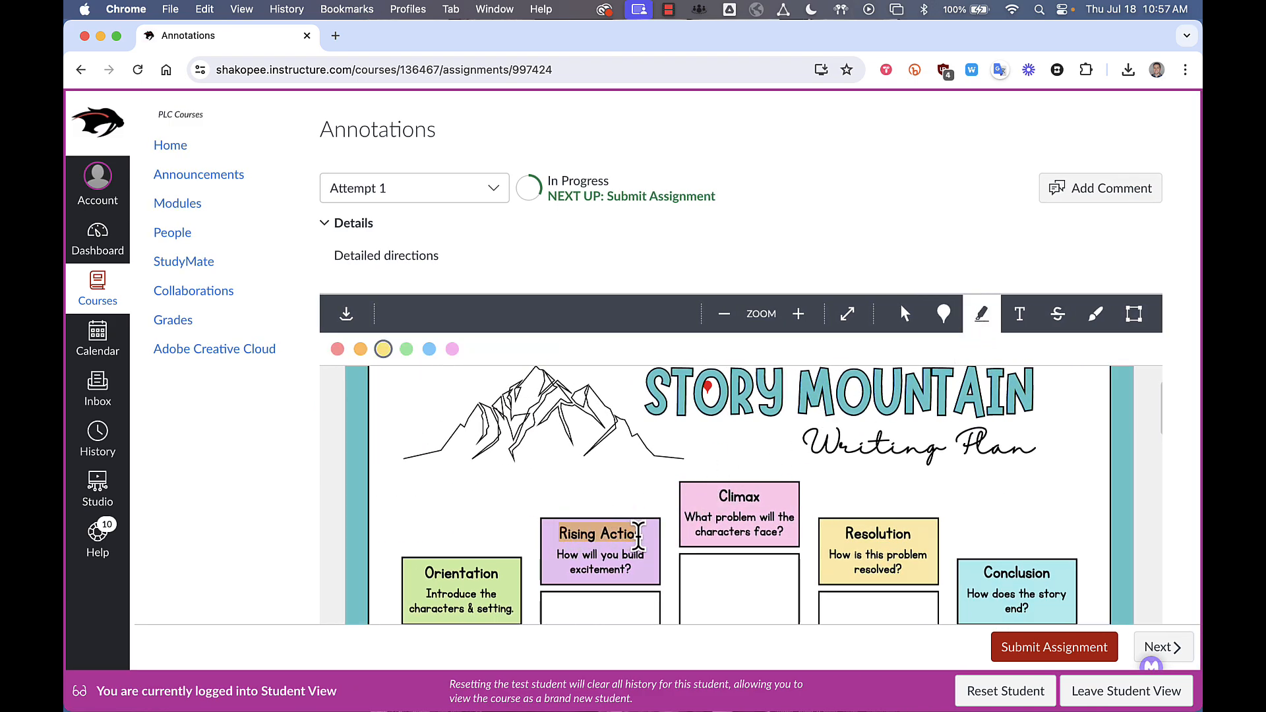
left_click(601, 535)
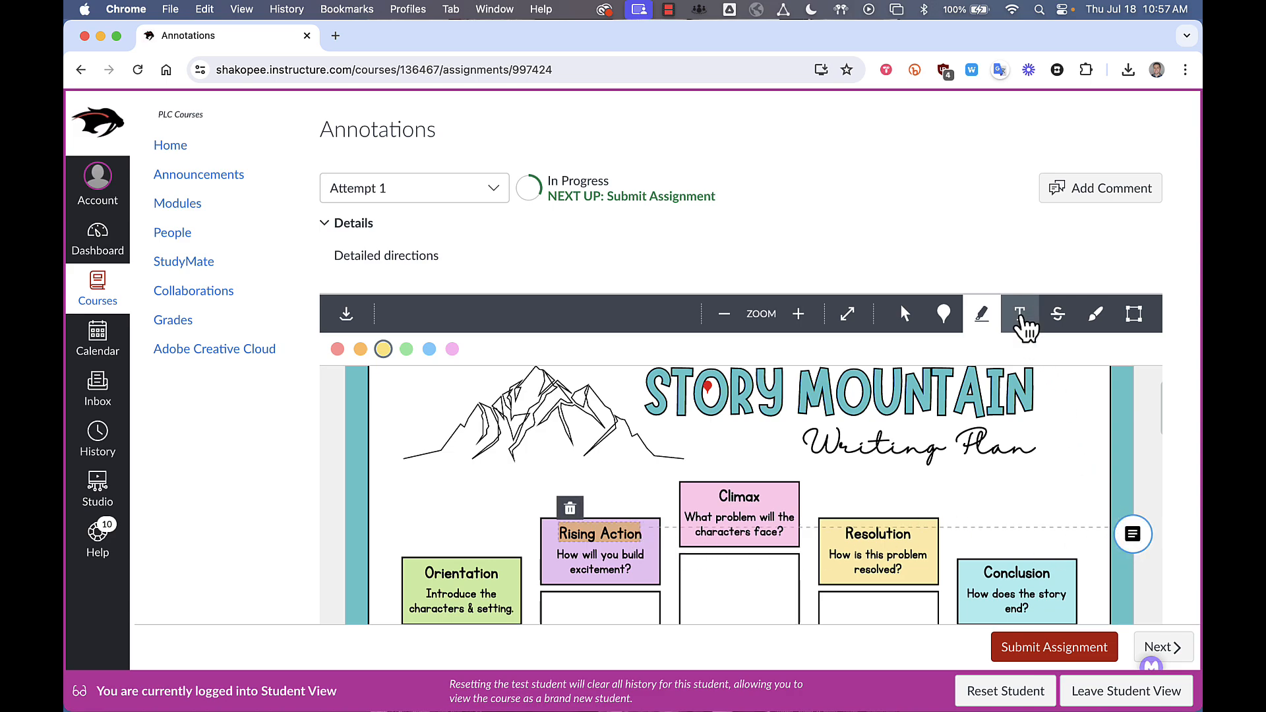
left_click(1020, 314)
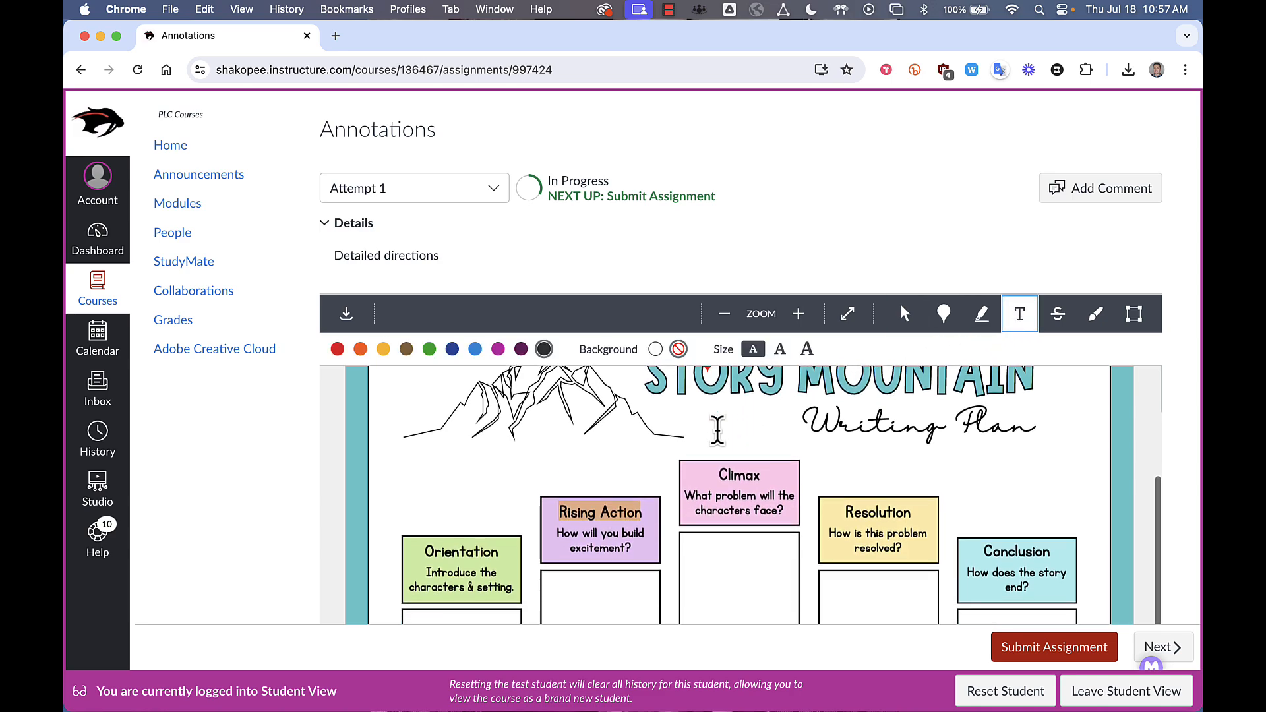
Add a 'Typing words' text note in the blank Climax box and adjust its size
scroll("down", 3)
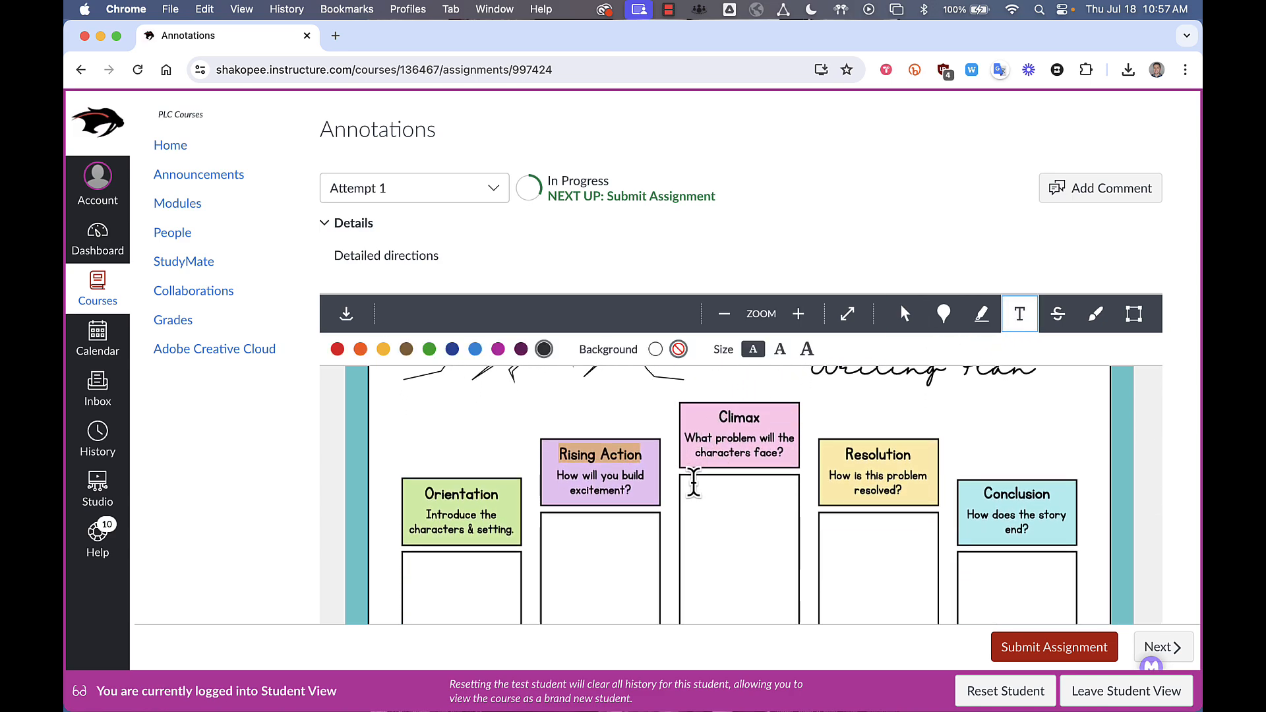
left_click(693, 485)
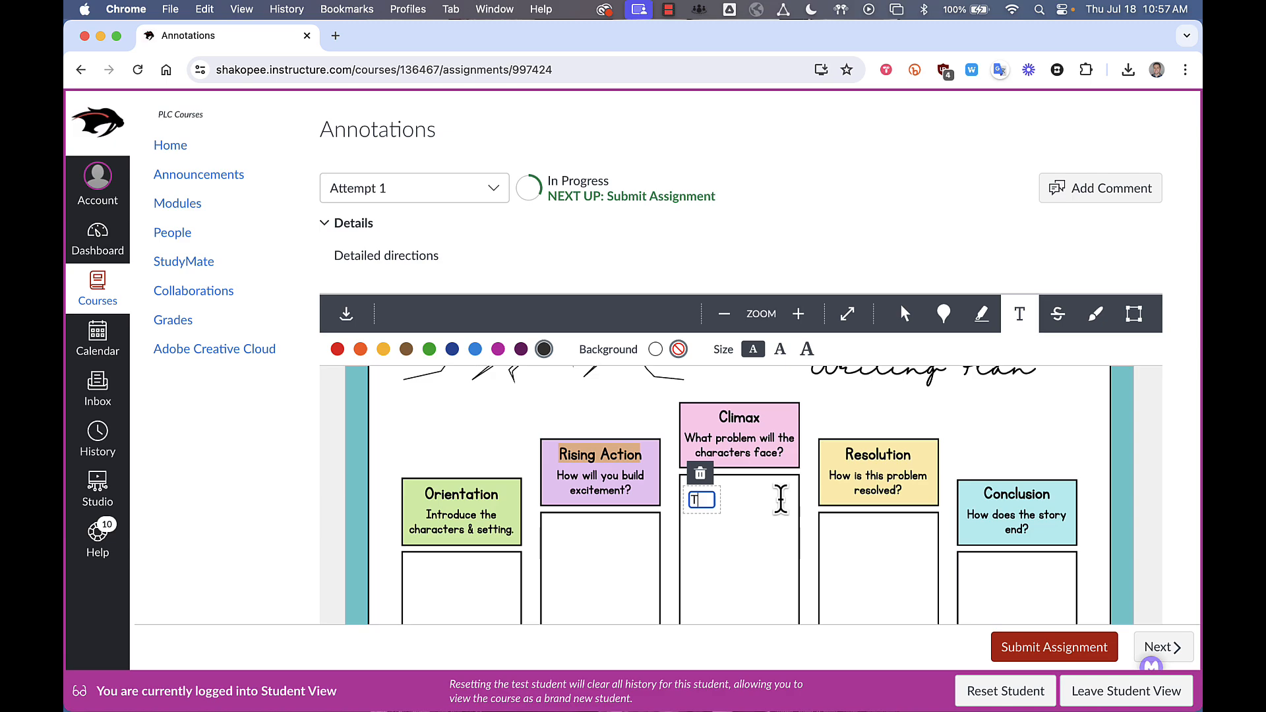
type("Typing words")
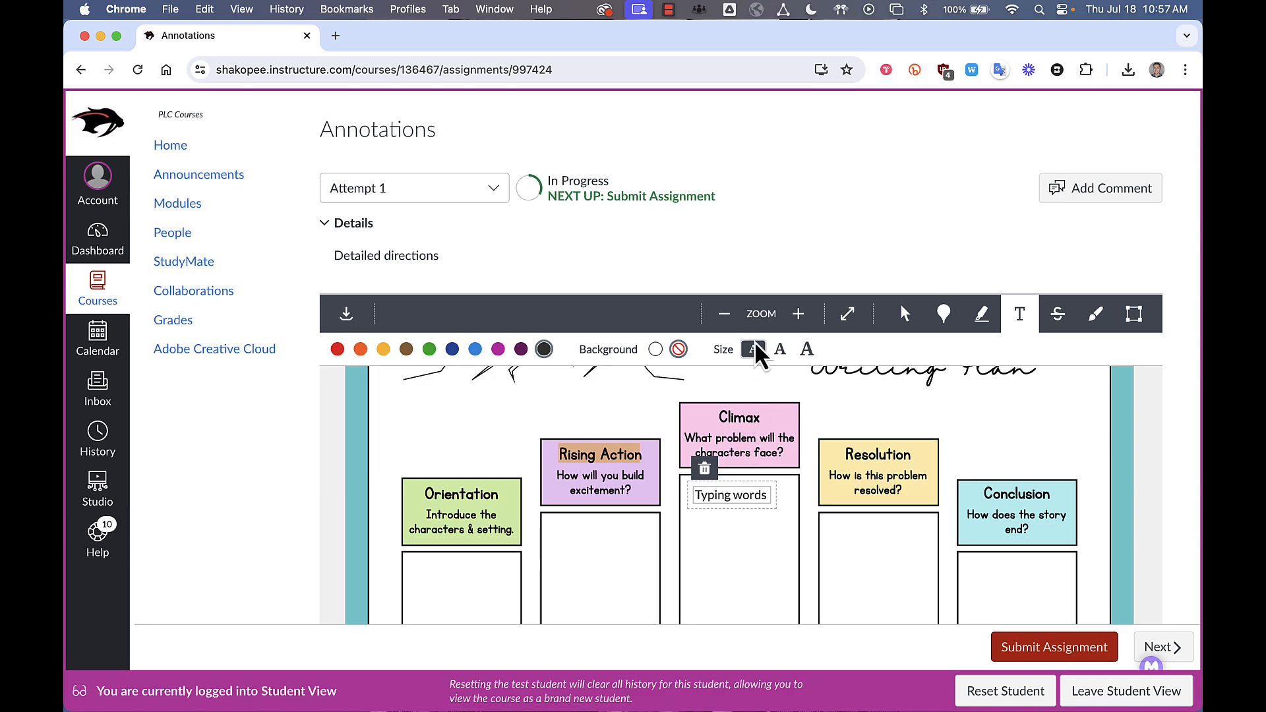
left_click(807, 349)
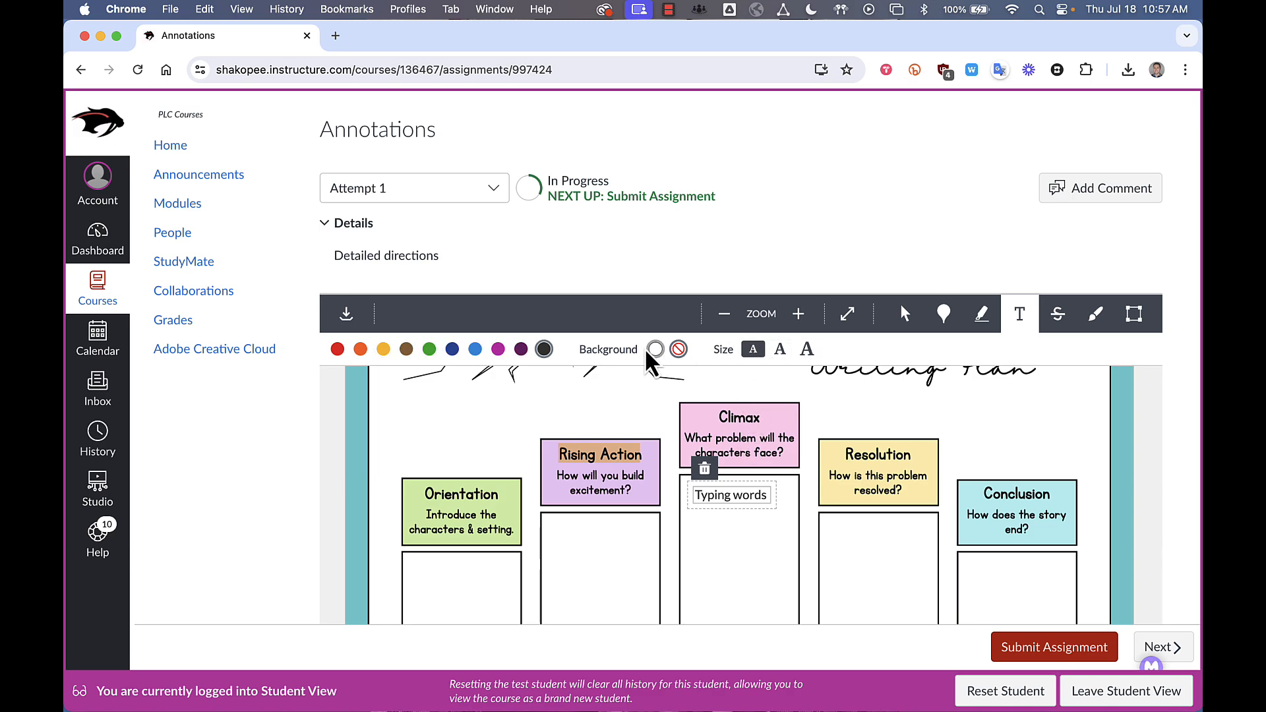
mouse_move(642, 348)
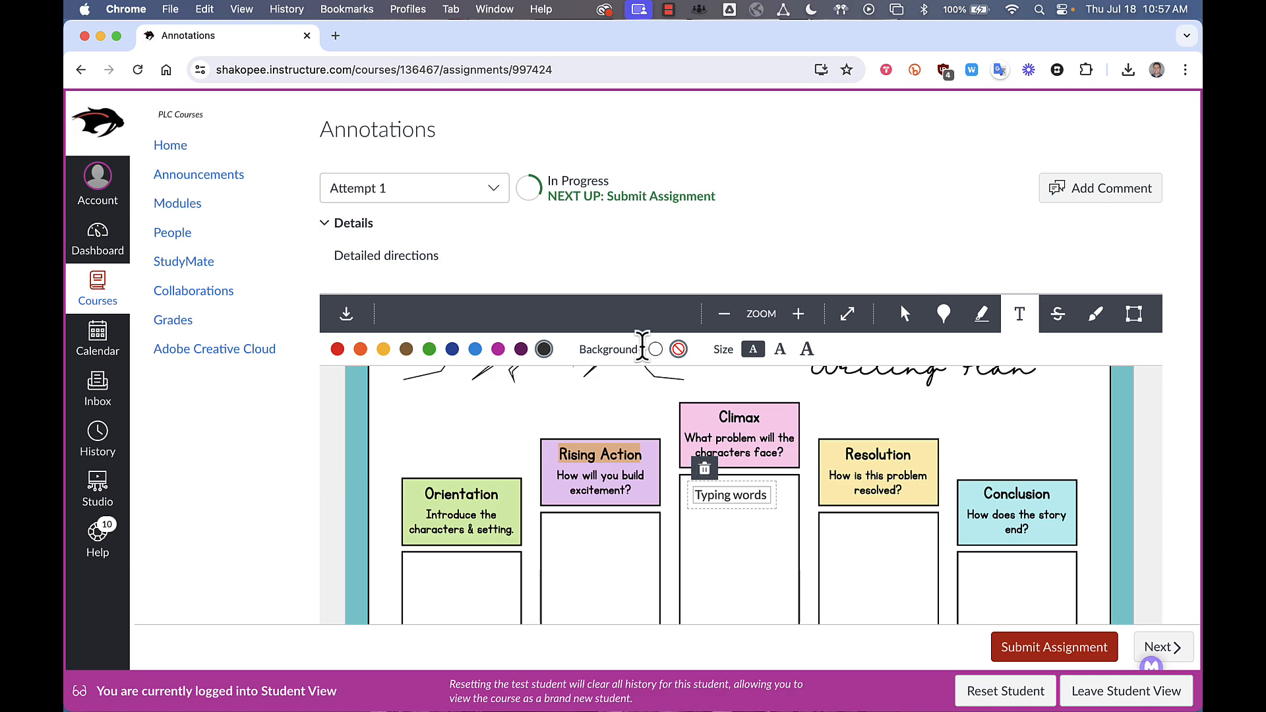
mouse_move(770, 502)
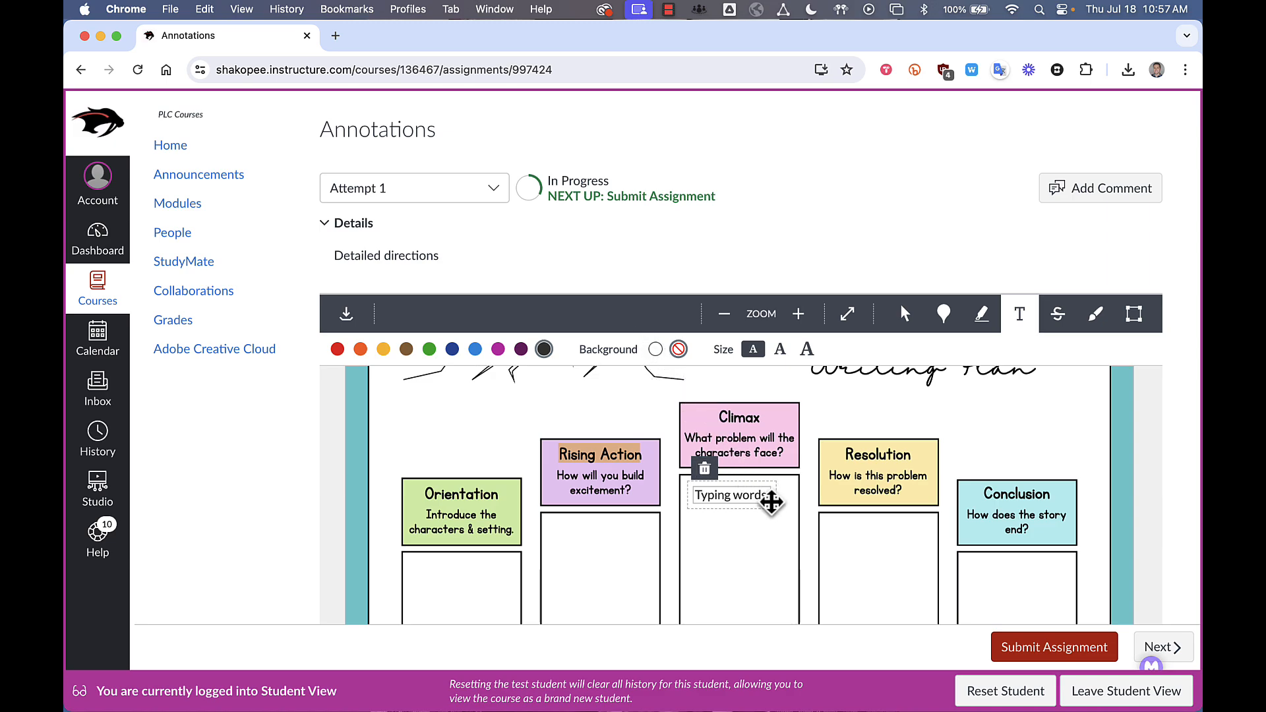
mouse_move(1058, 314)
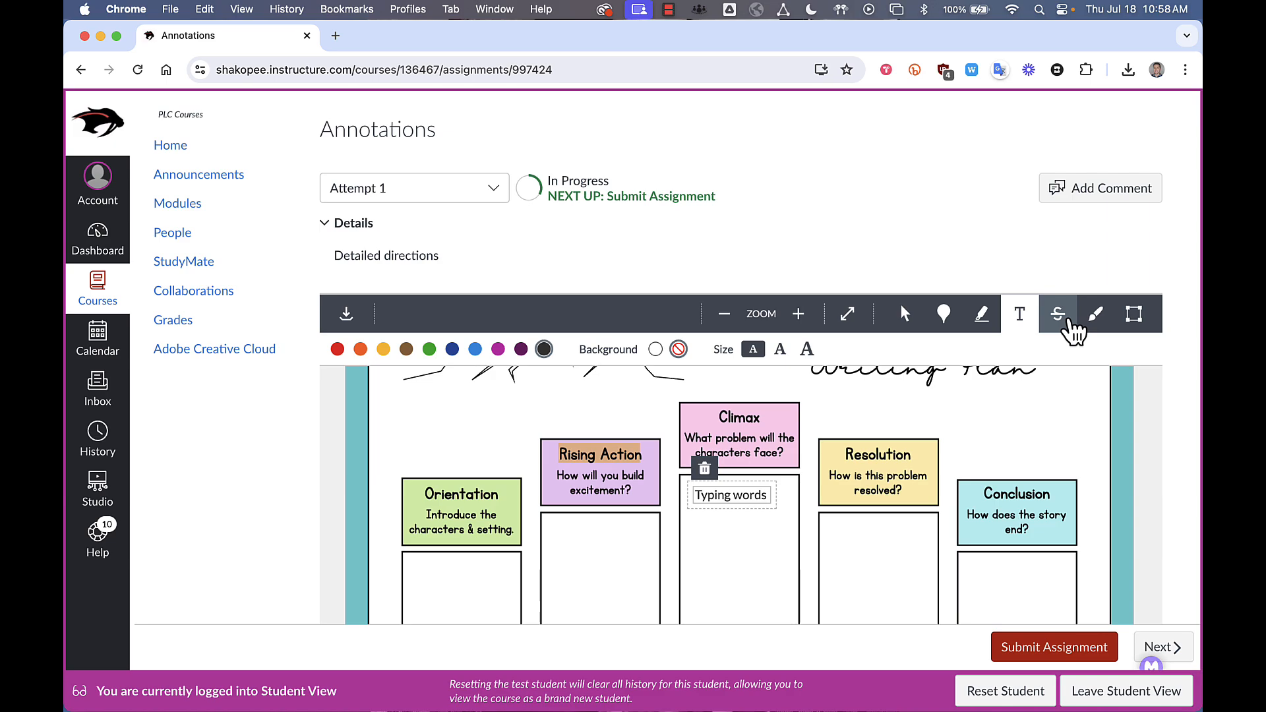
mouse_move(1057, 313)
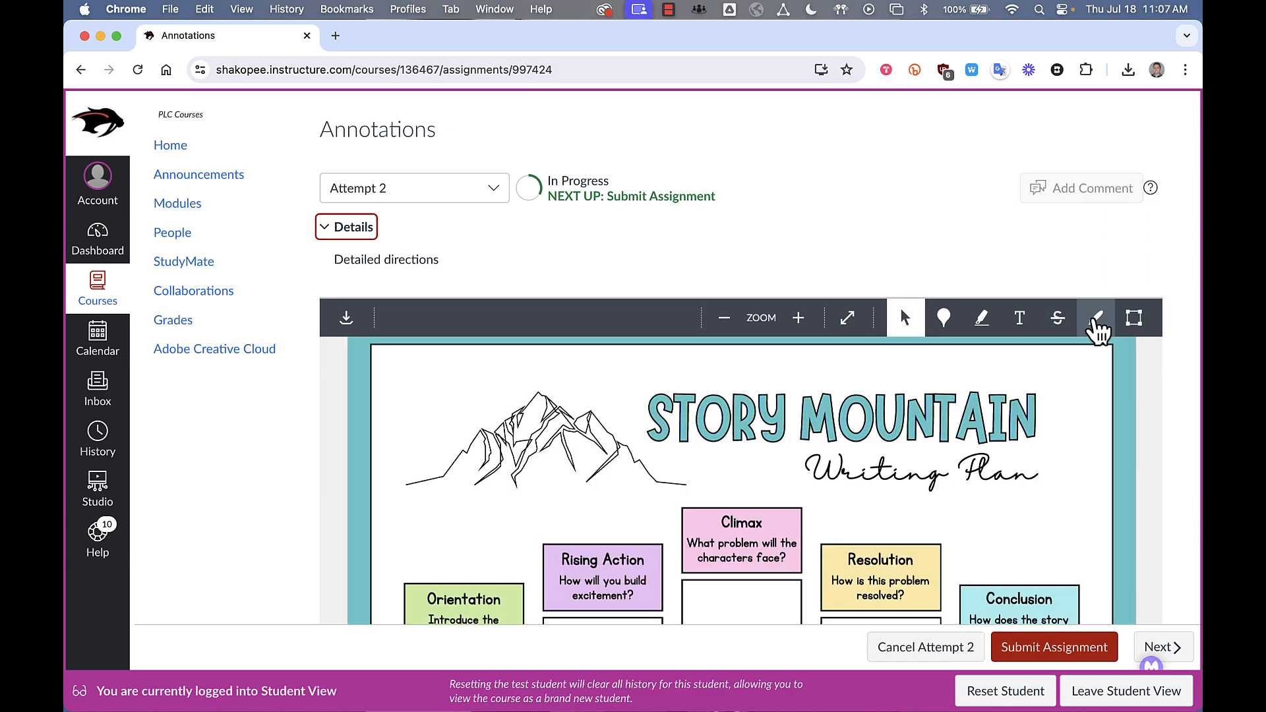
Select freehand drawing with the thinnest line to circle the mountain in red
left_click(1094, 317)
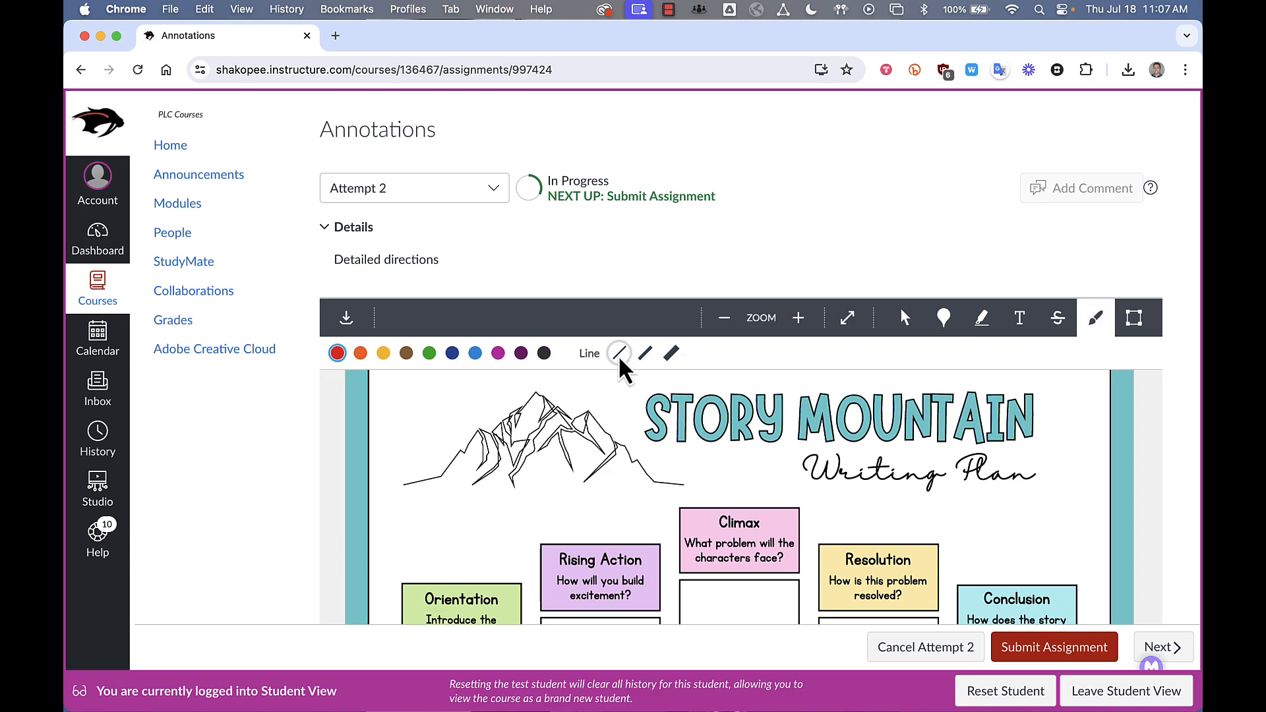
left_click(643, 354)
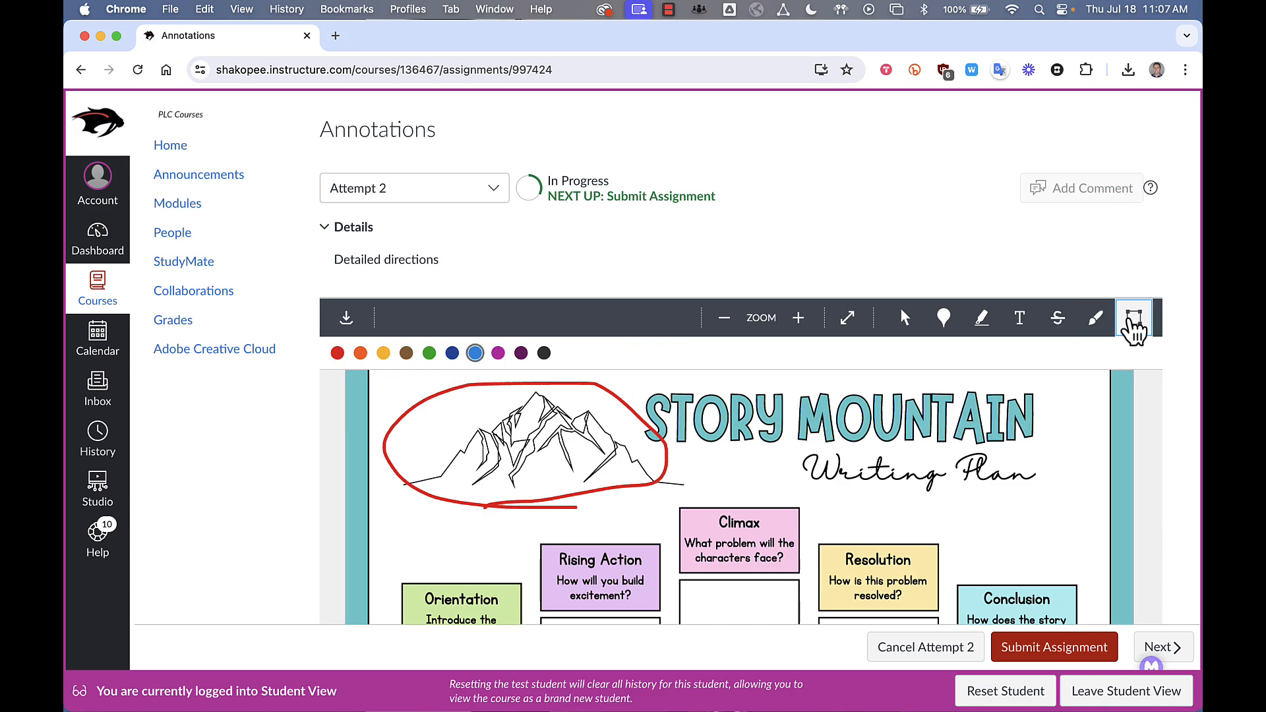
Draw a blue box around the STORY MOUNTAIN title and comment 'comment' on it
left_click(1133, 317)
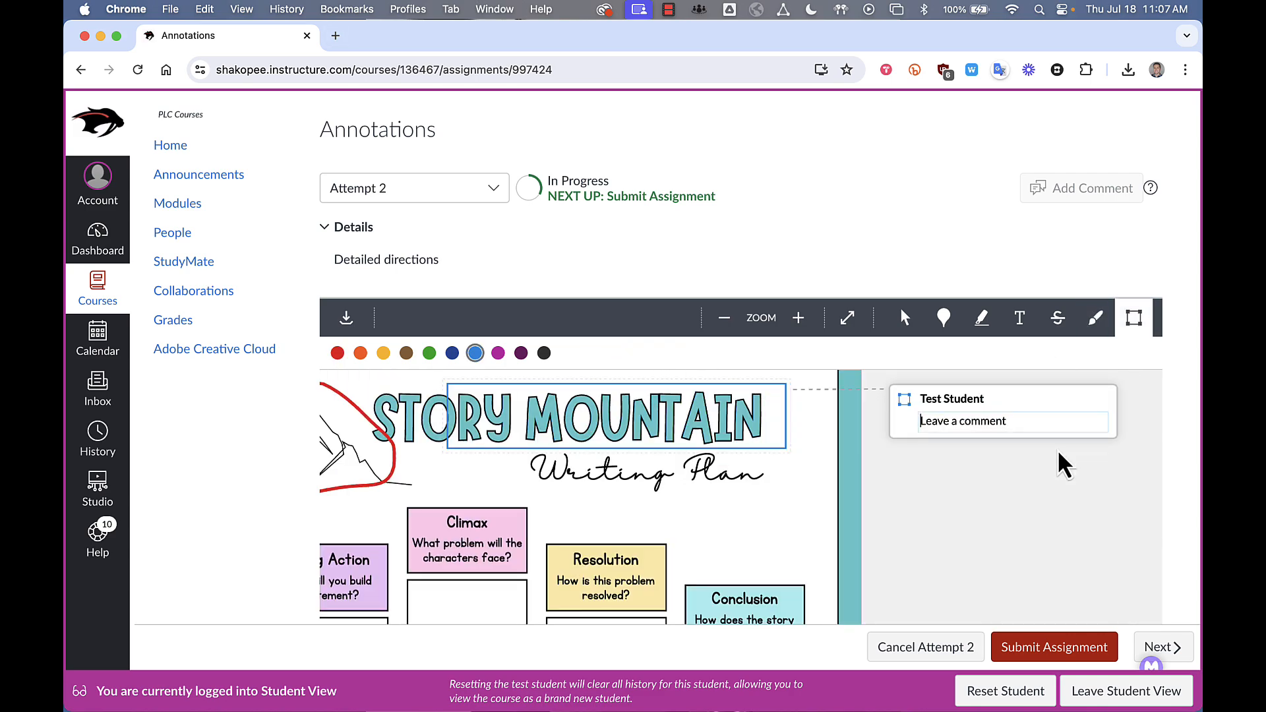
left_click(1012, 421)
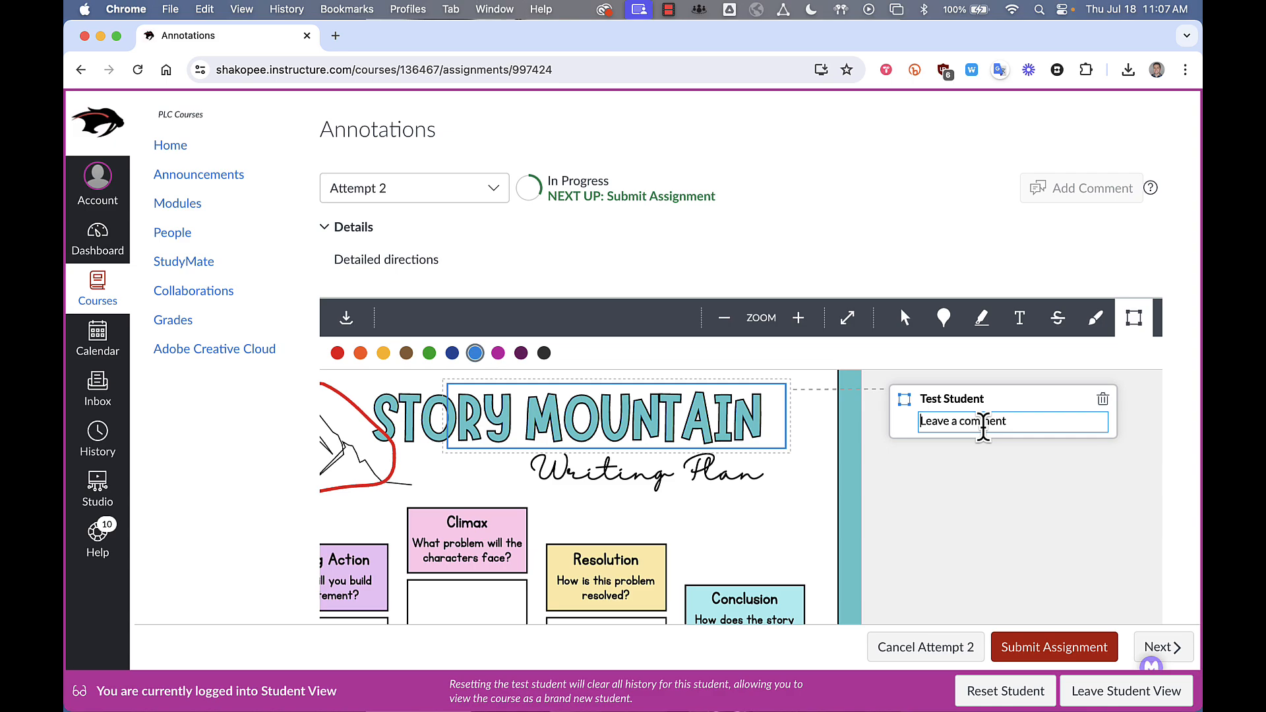
type("comment")
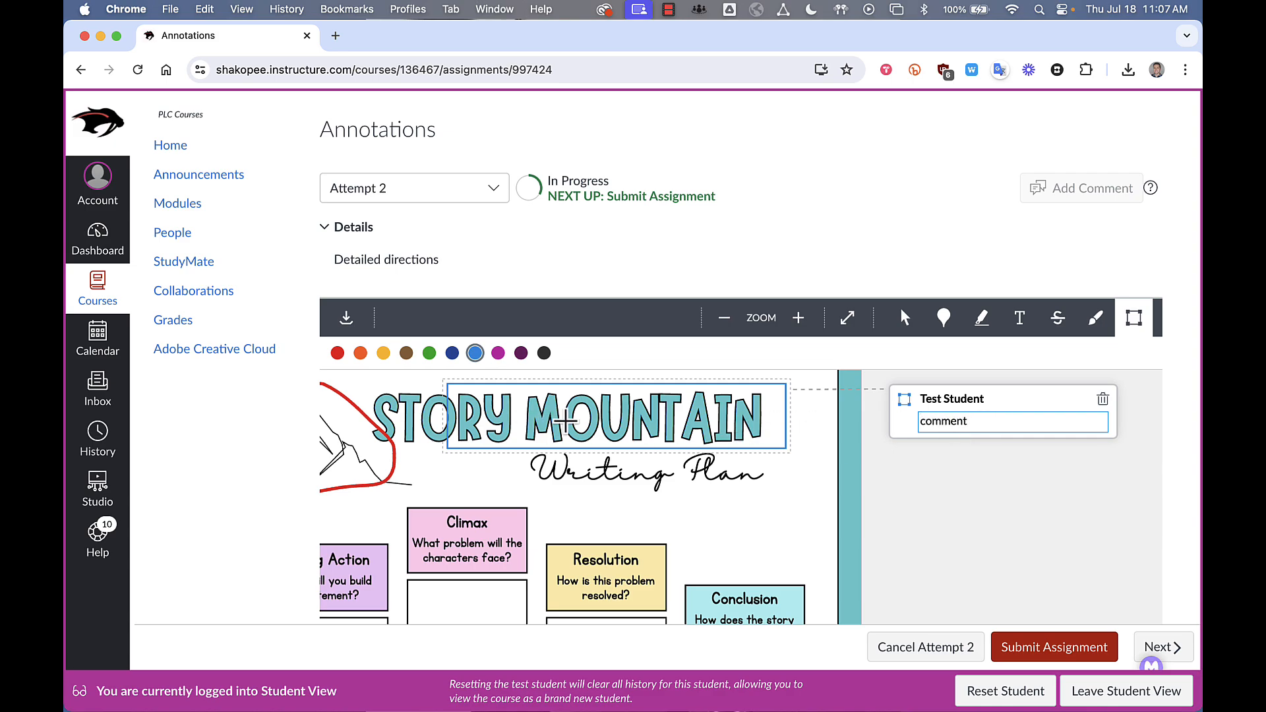
mouse_move(492, 457)
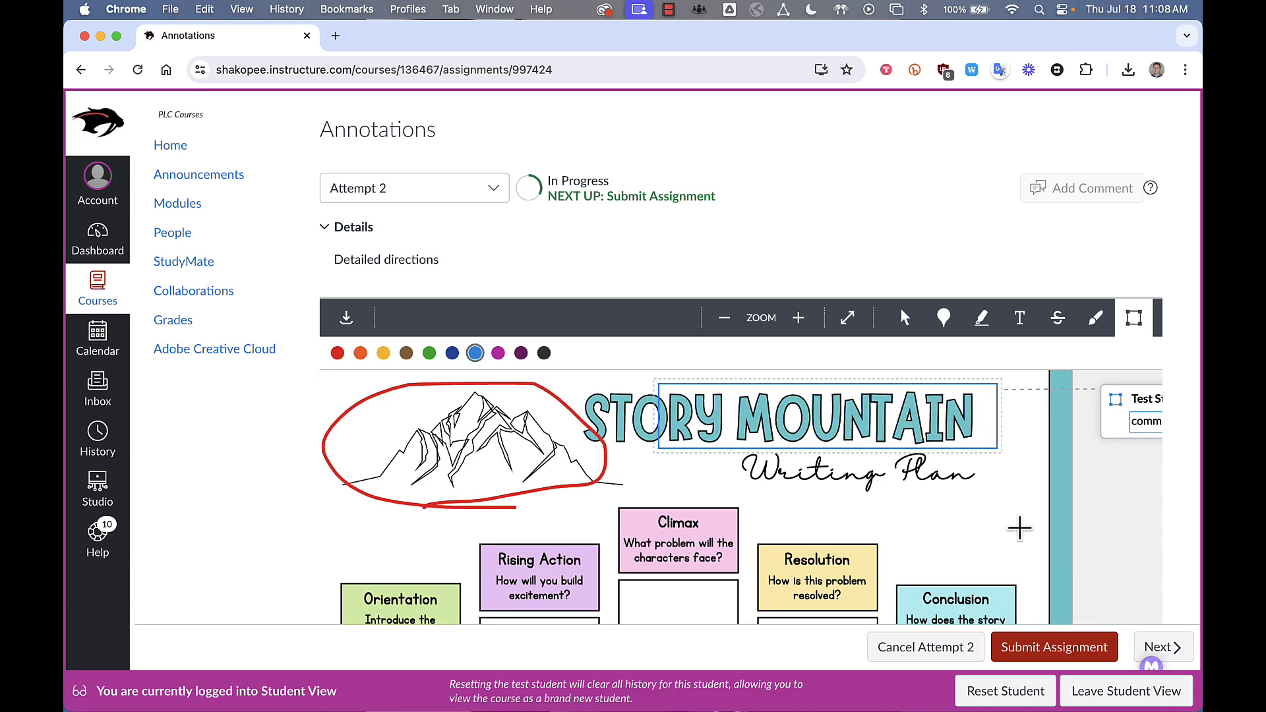
mouse_move(1050, 658)
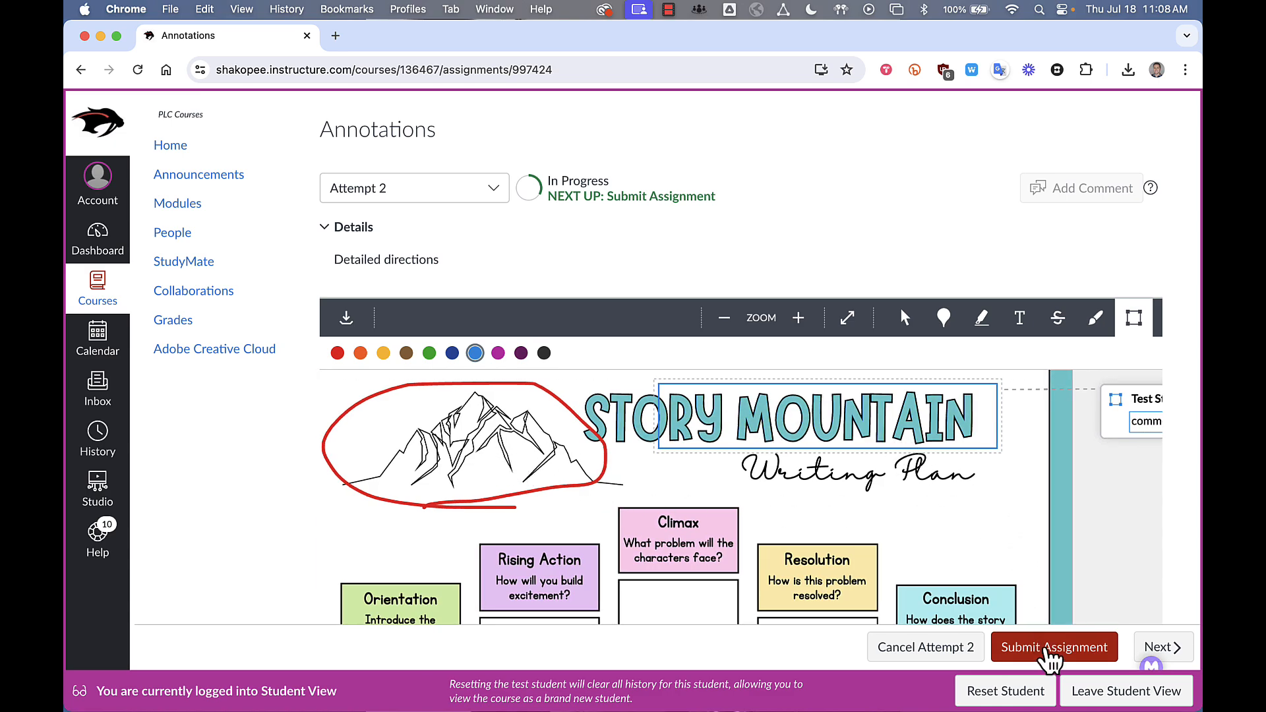
Submit annotated attempt 2, then leave Student View
left_click(1054, 647)
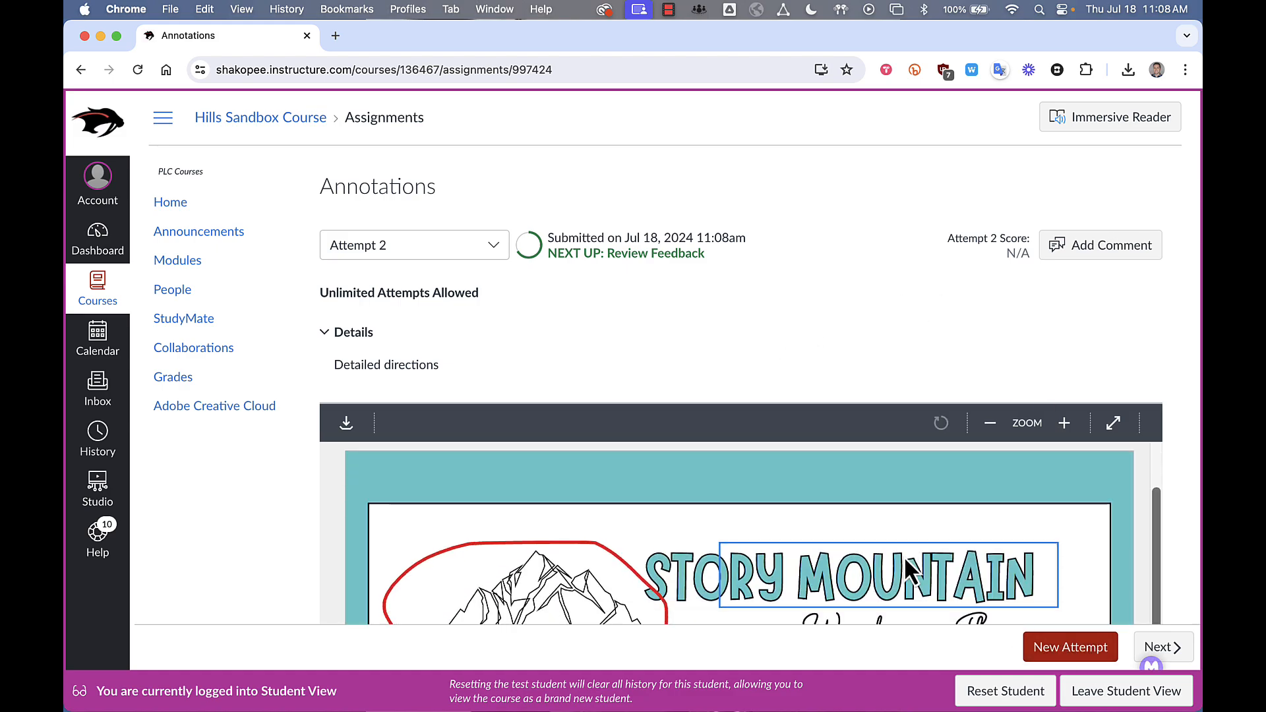
scroll("down", 3)
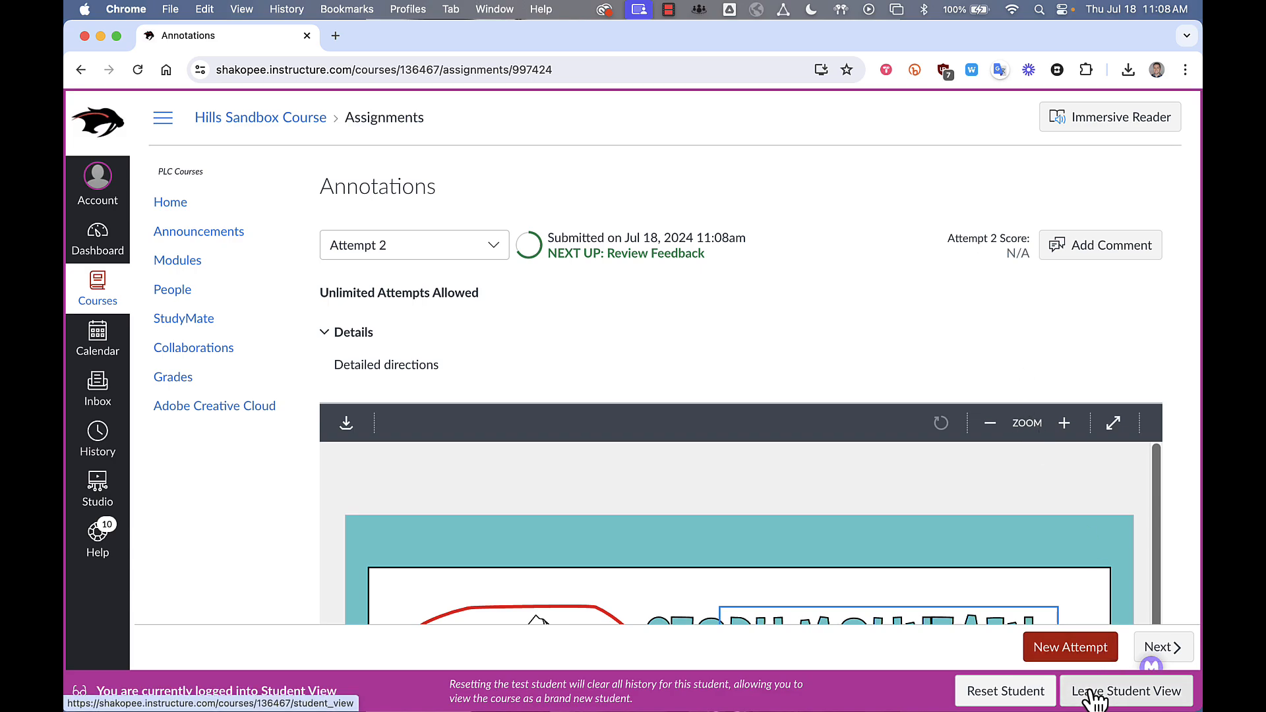
left_click(1125, 691)
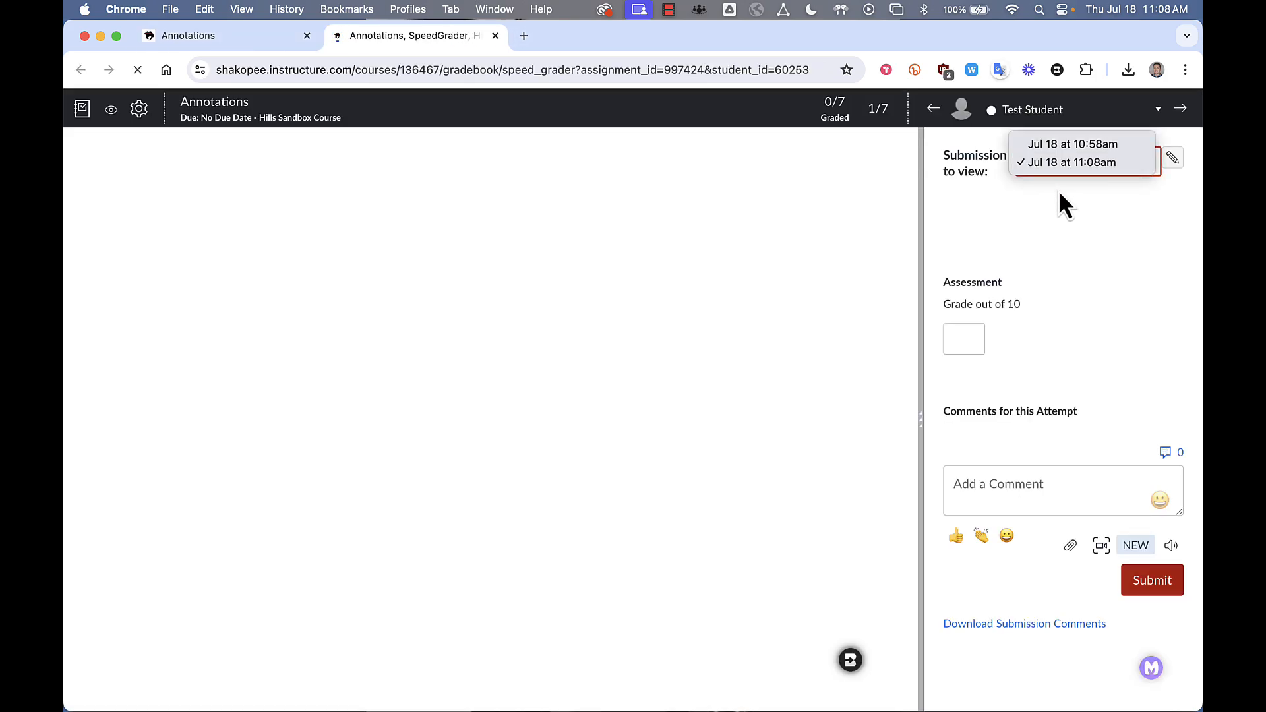
Switch SpeedGrader between the 11:08am and 10:58am submissions, ending on 11:08am
left_click(1068, 162)
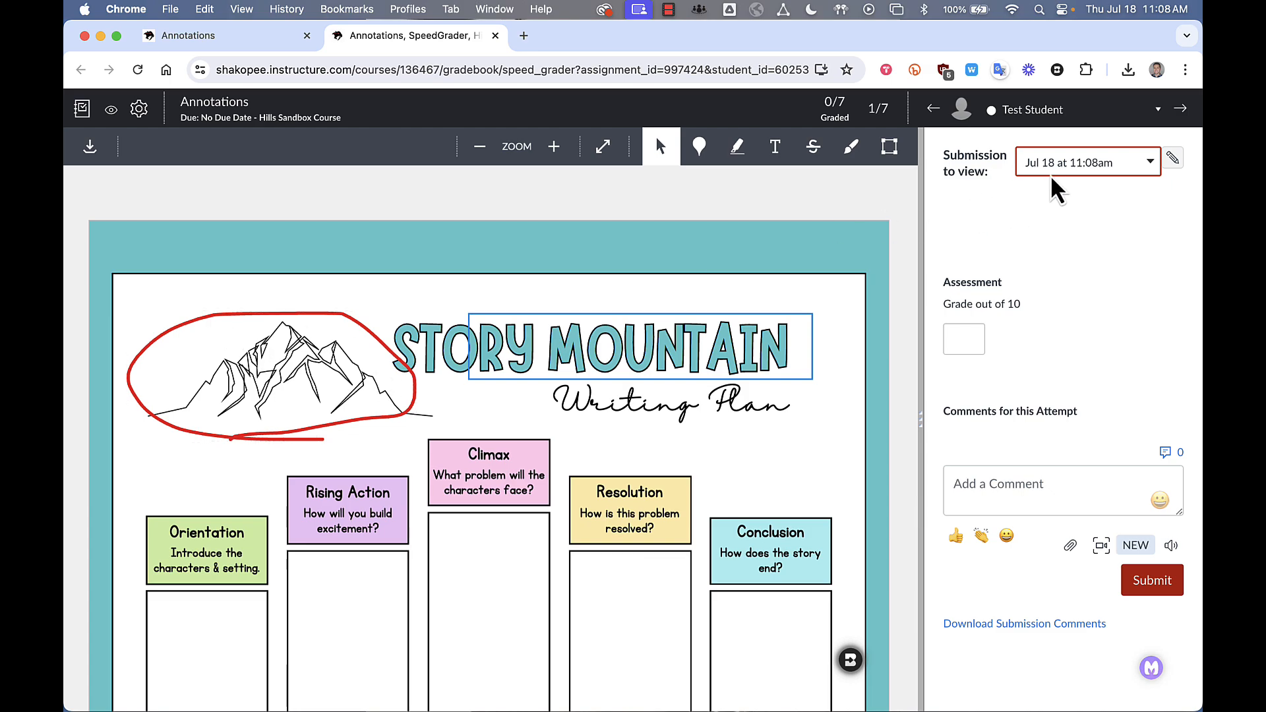
left_click(1086, 161)
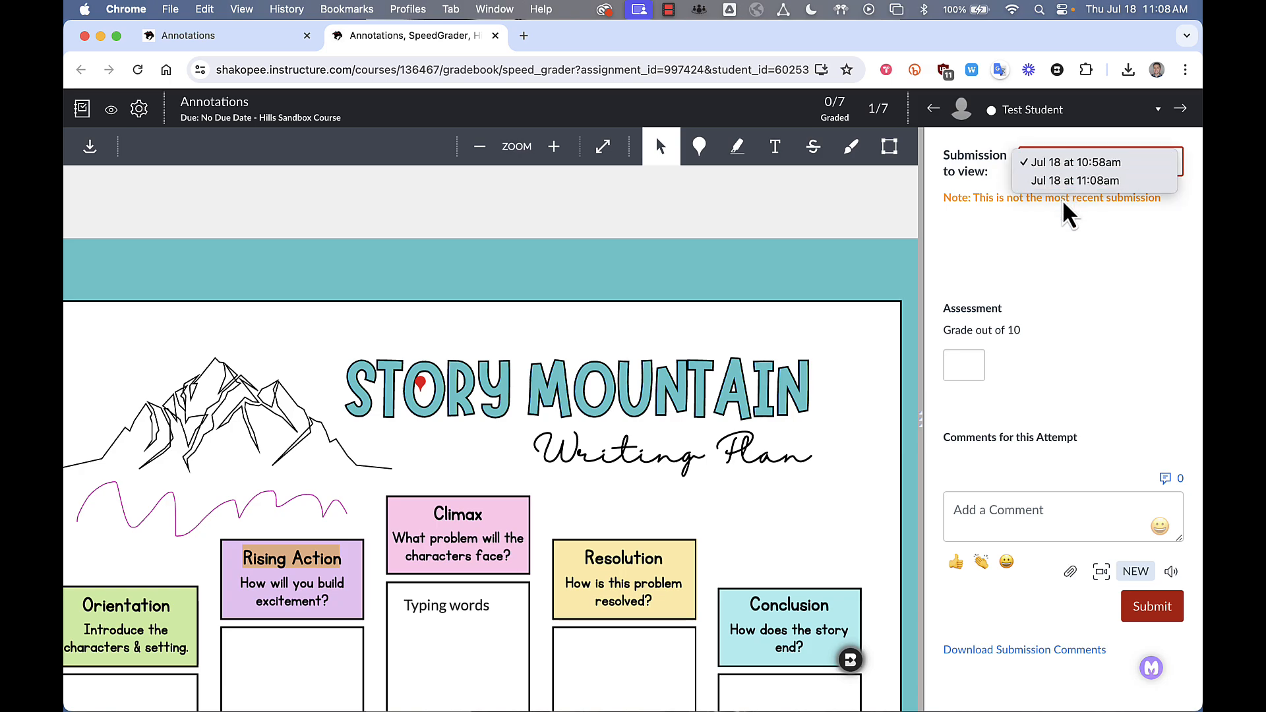
left_click(1086, 180)
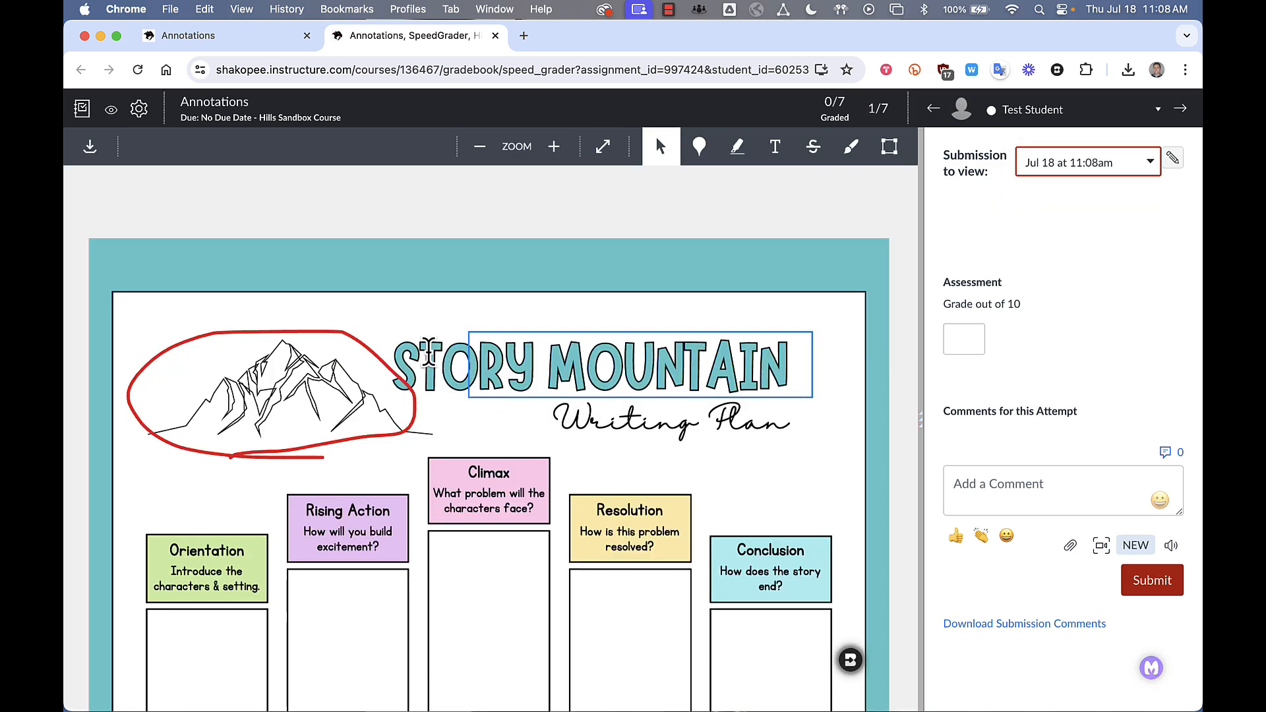
mouse_move(339, 335)
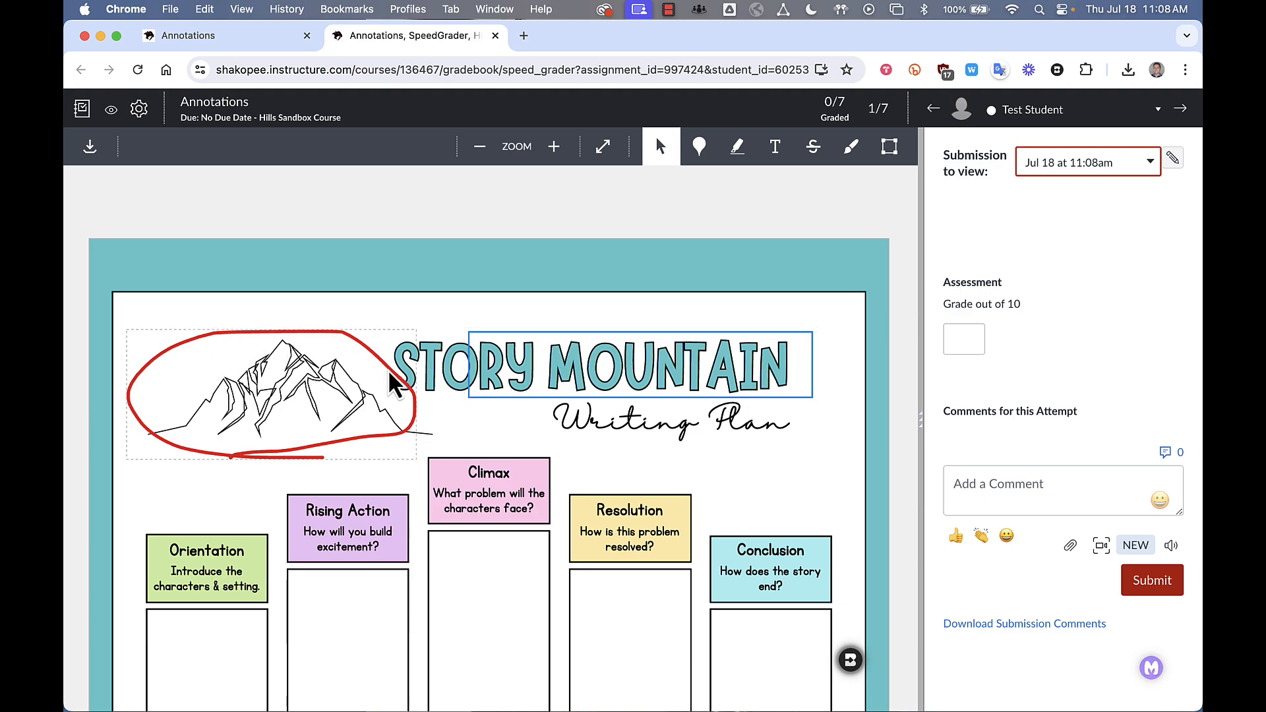
mouse_move(540, 113)
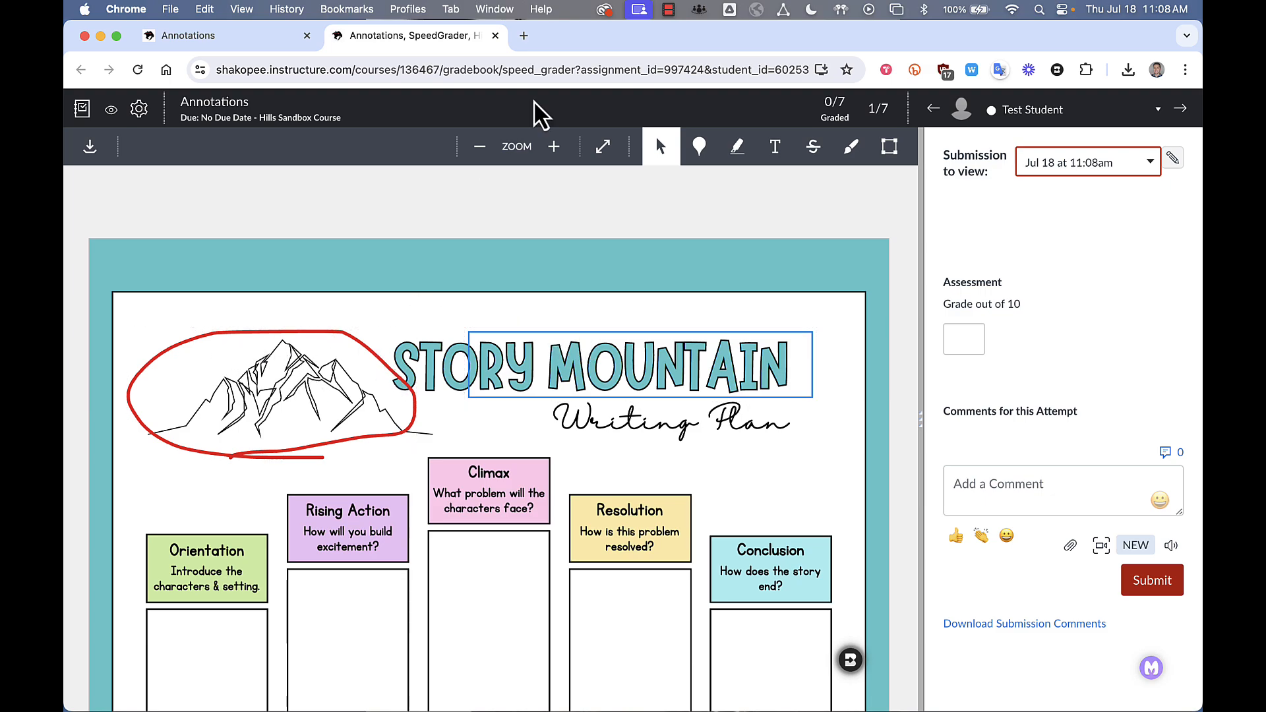